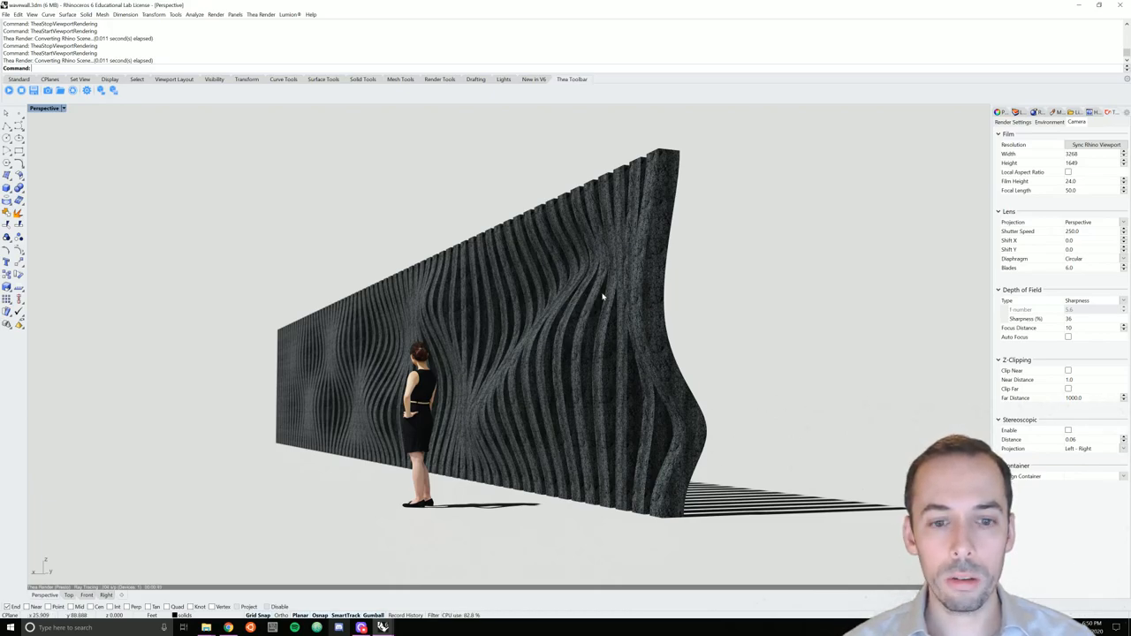
mouse_move(537, 350)
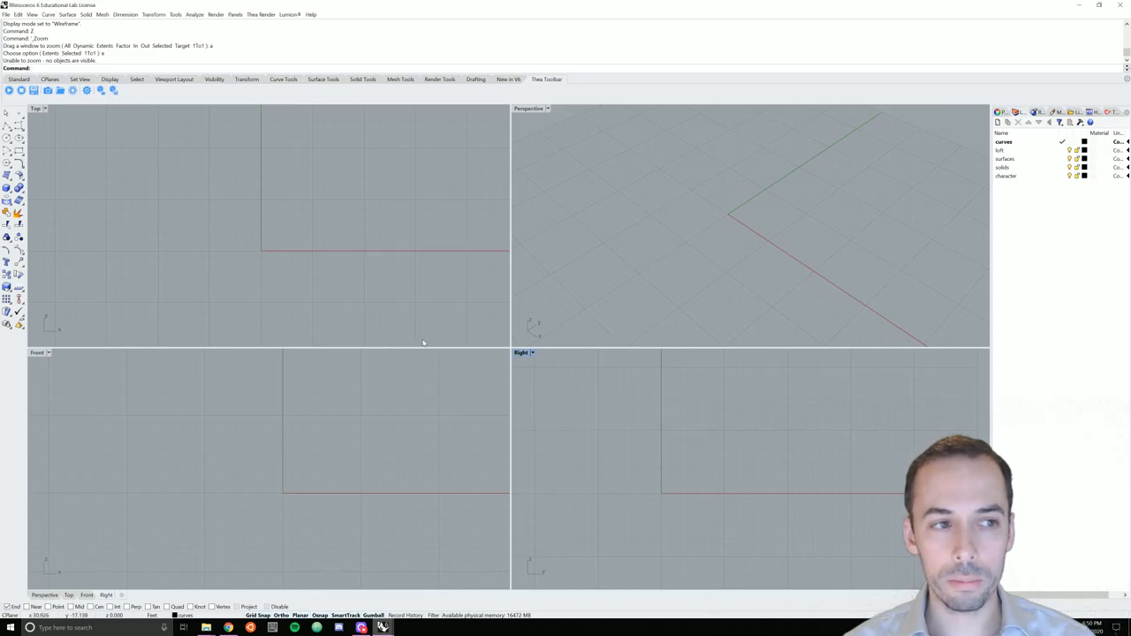
mouse_move(548, 237)
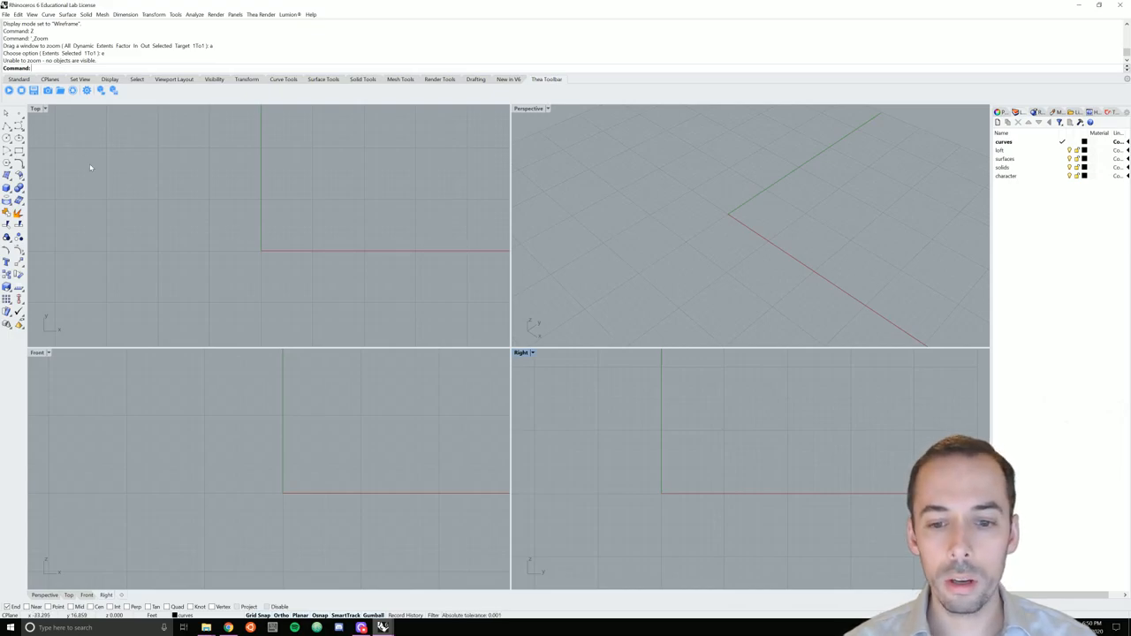
mouse_move(8, 138)
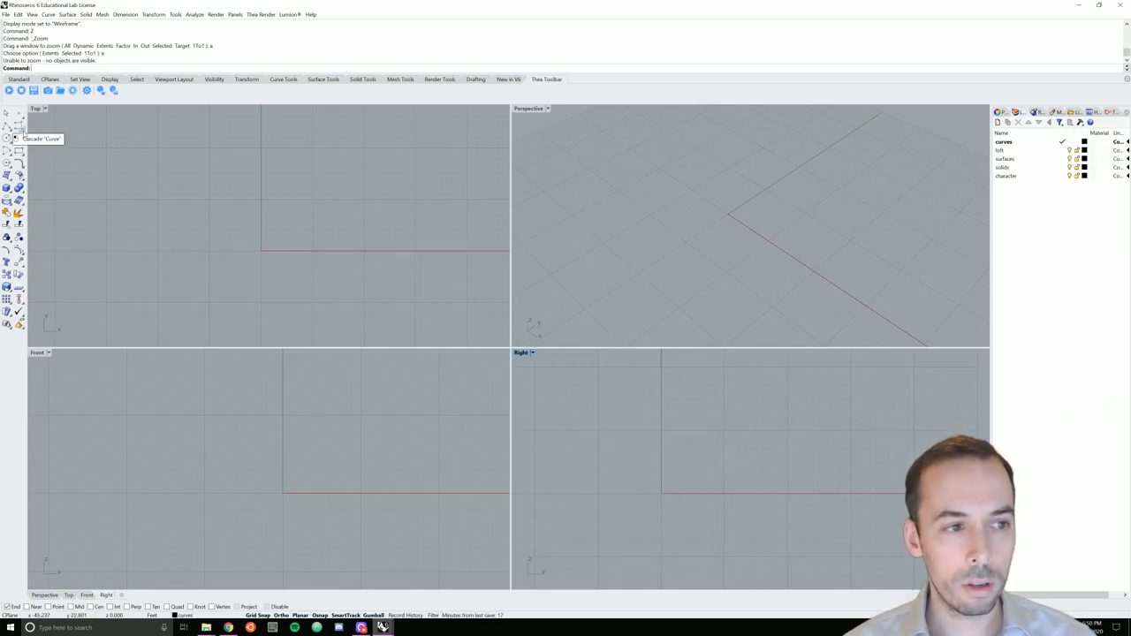
- Start an interpolated-points curve to draw the vertical curve at the origin
click(9, 138)
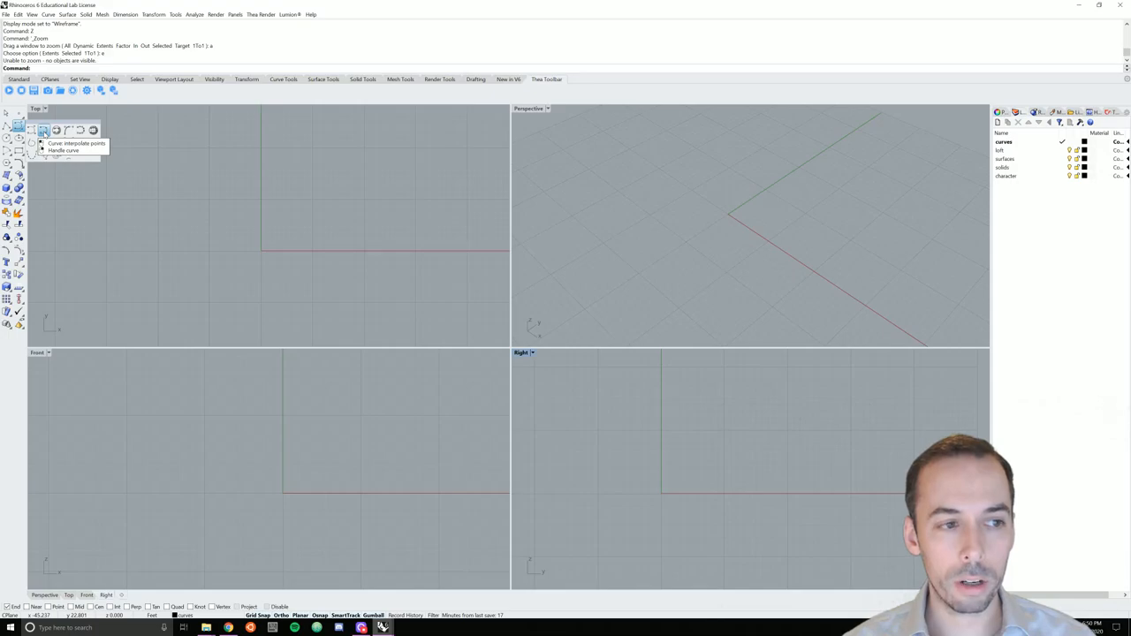
click(62, 143)
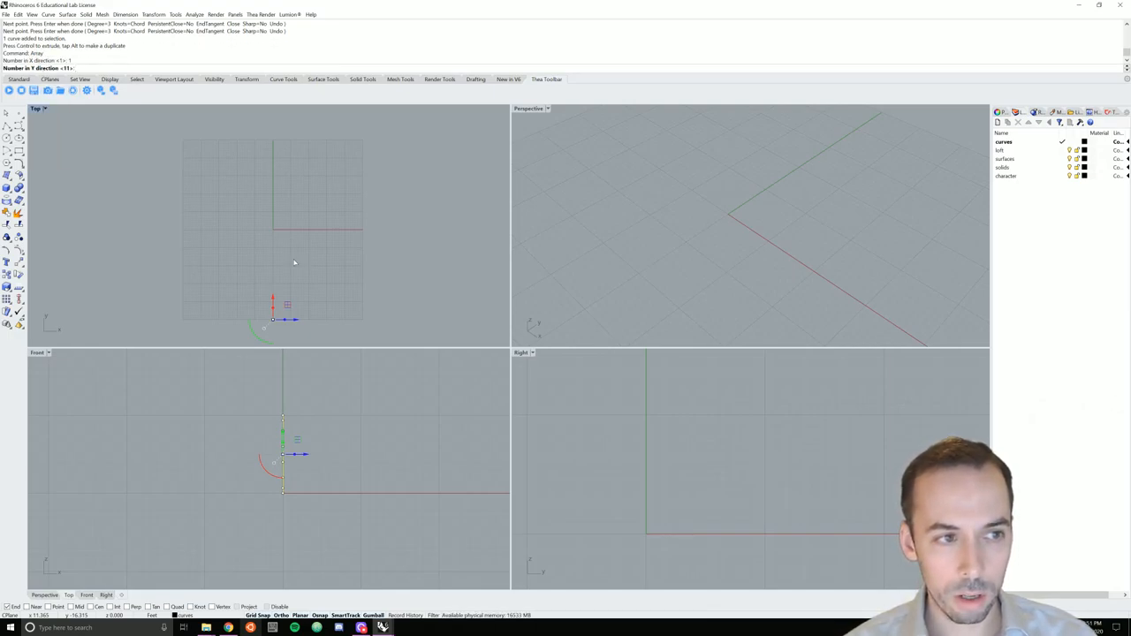
- Array the curve with 1 in X and 10 copies along the row
text(11)
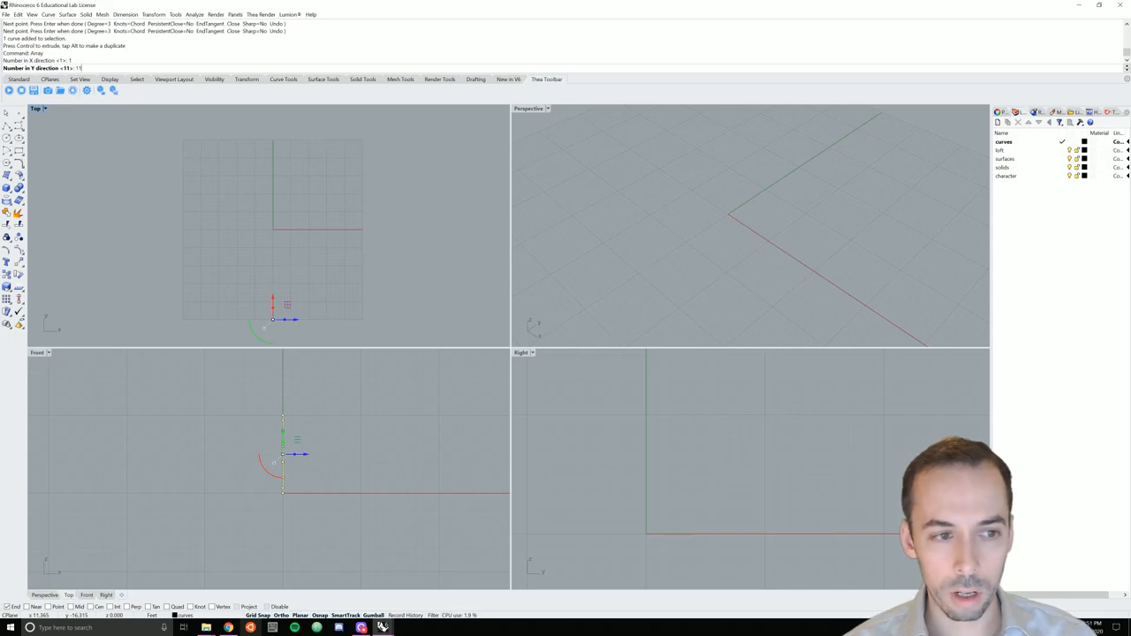
key(Enter)
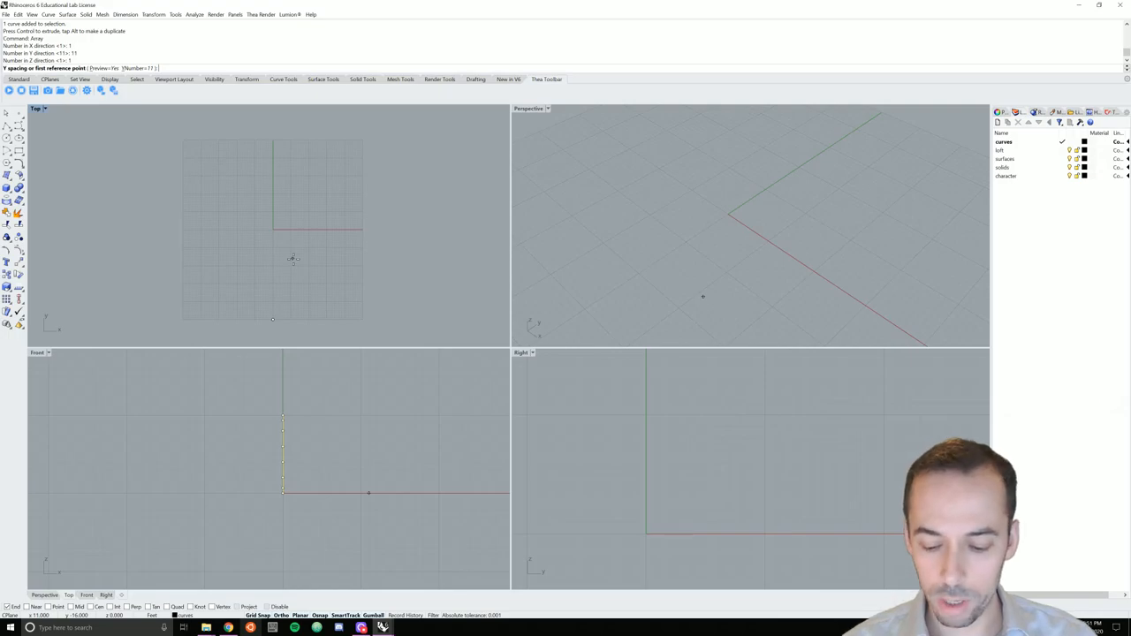
text(10)
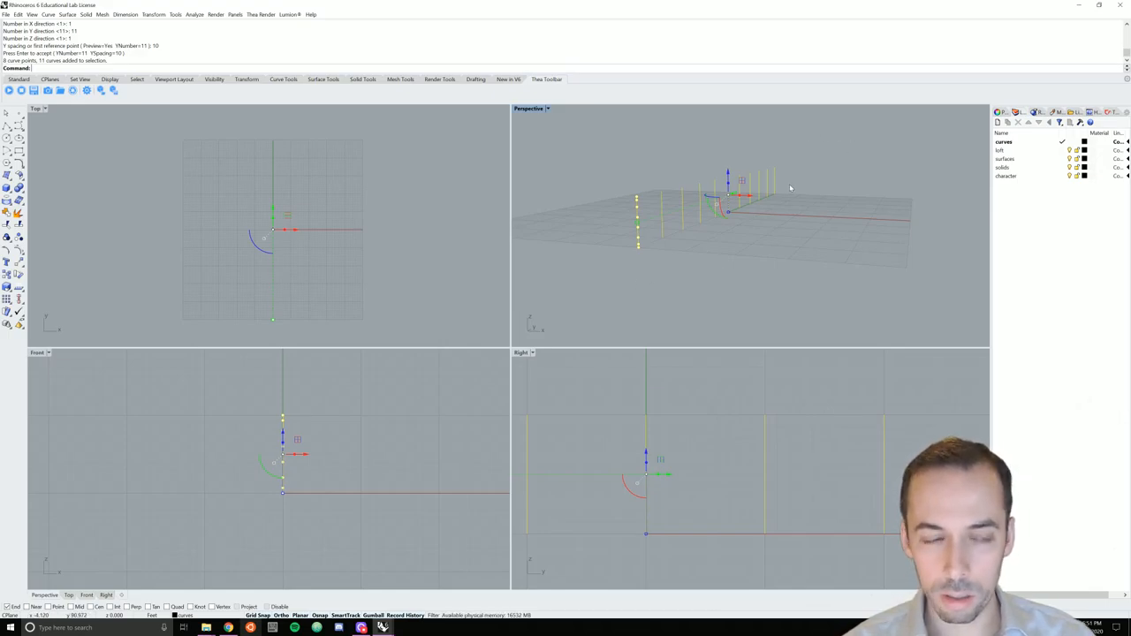
- Loft the row of curves into a wall surface and show Perspective in rendered shading
text(loft)
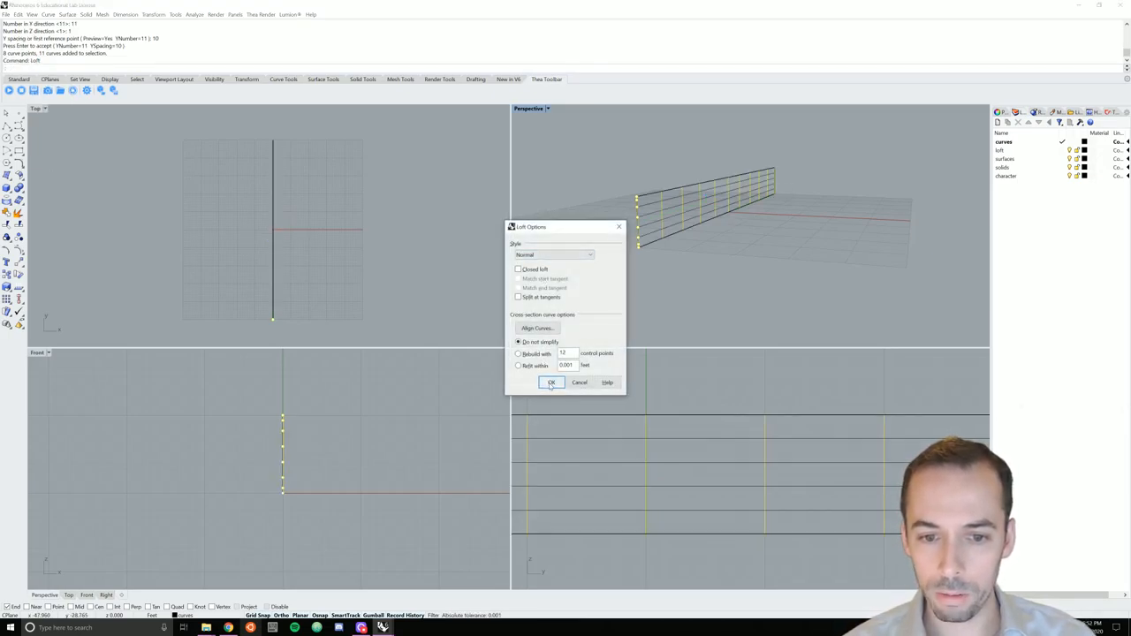
click(552, 382)
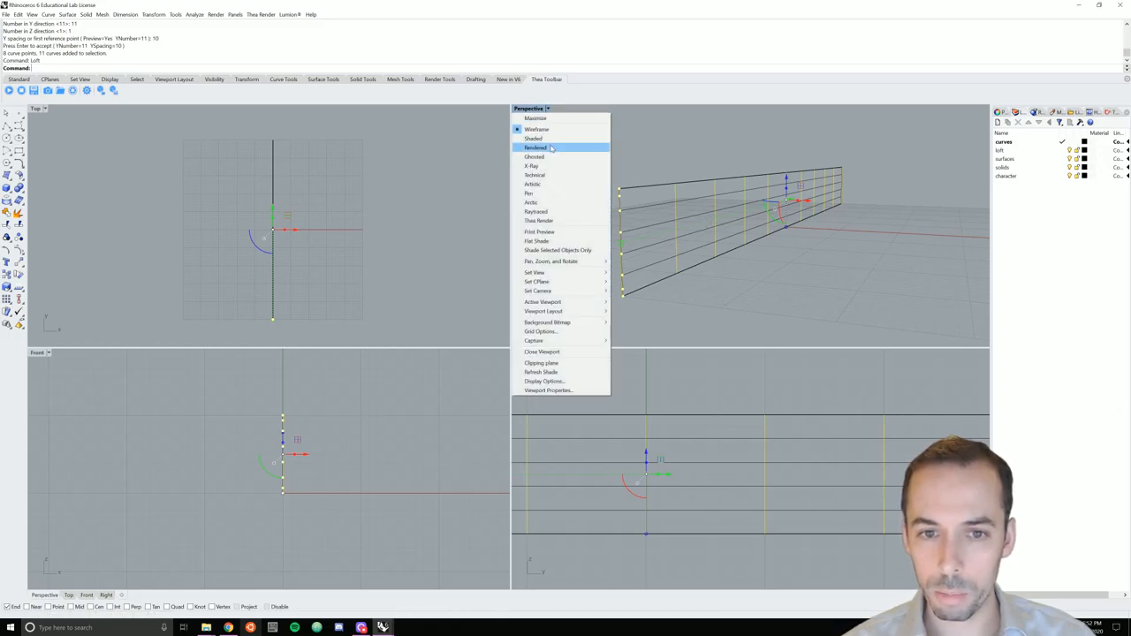
click(537, 156)
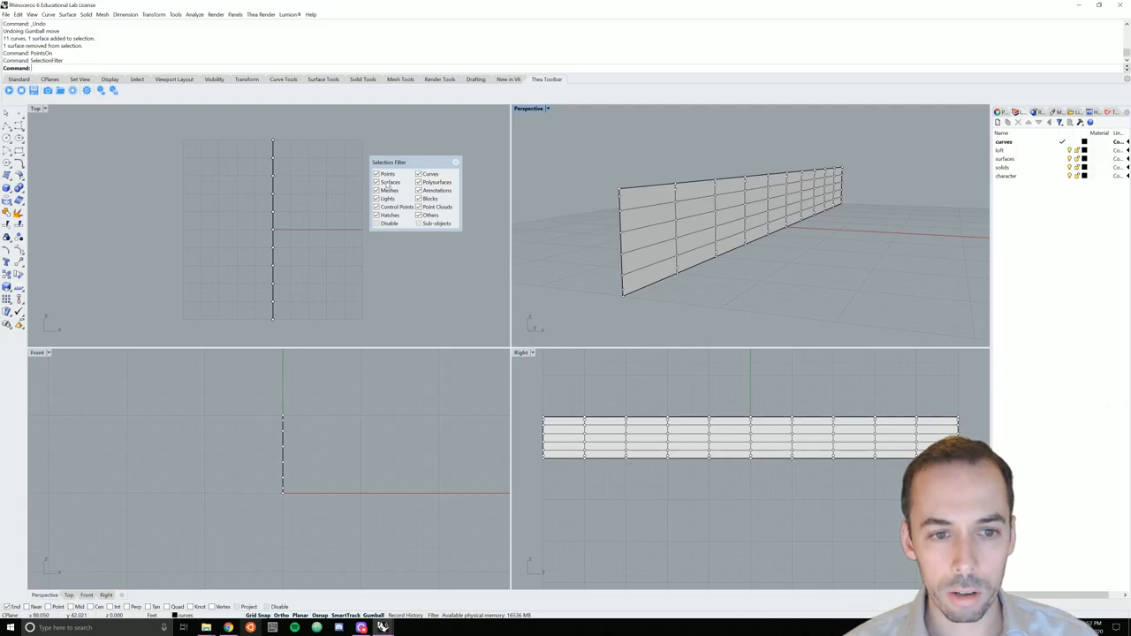
- Filter selection to control points and window-select a group of the wall's points
click(375, 182)
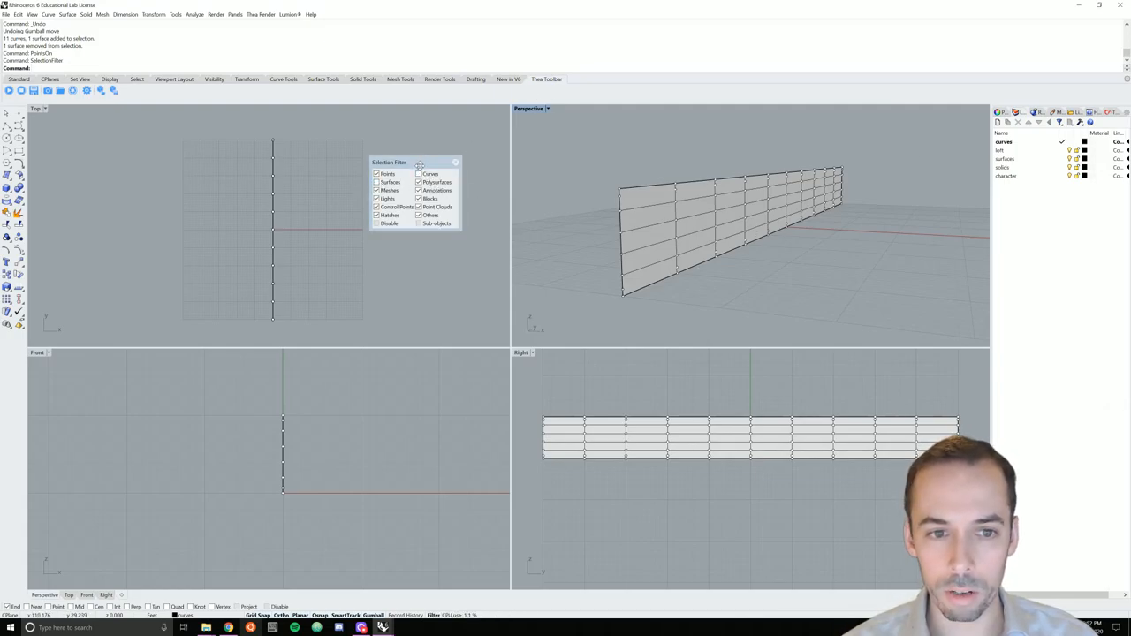
drag(415, 163, 445, 125)
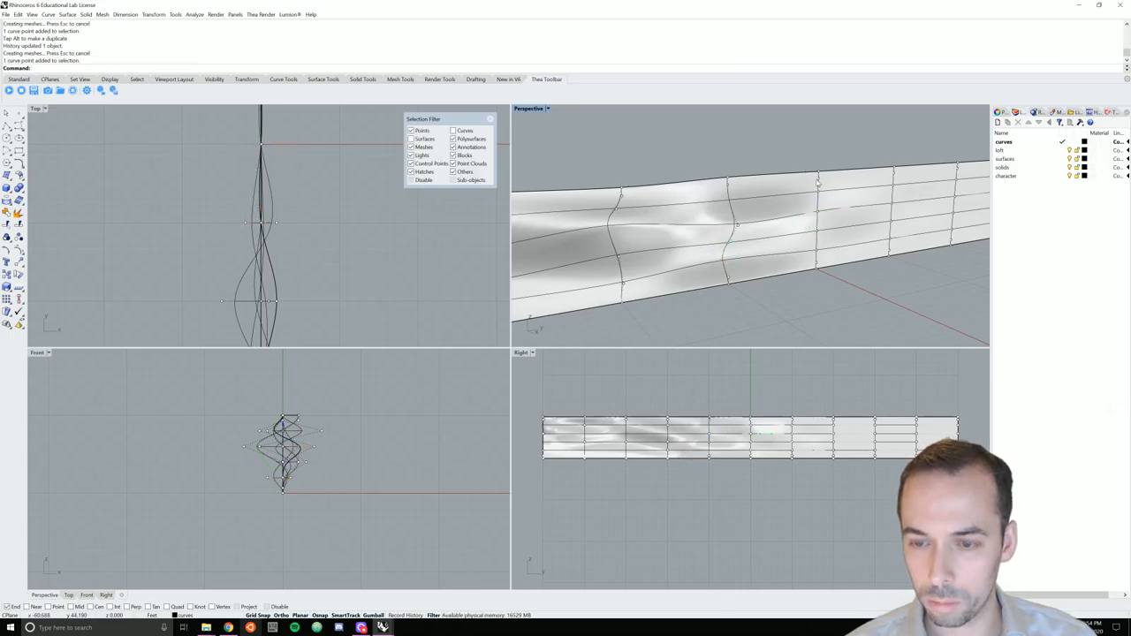
- Select another control point on the wall for shaping the waves
click(255, 150)
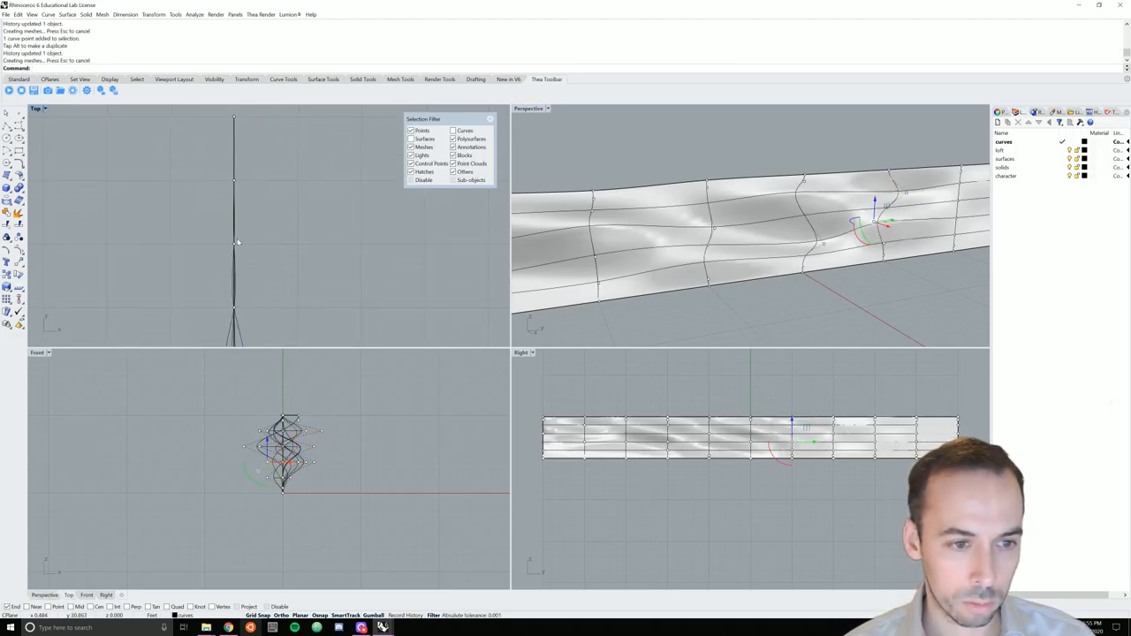
- Pick an overlapping control point and push the selected points to deepen the wave
click(237, 240)
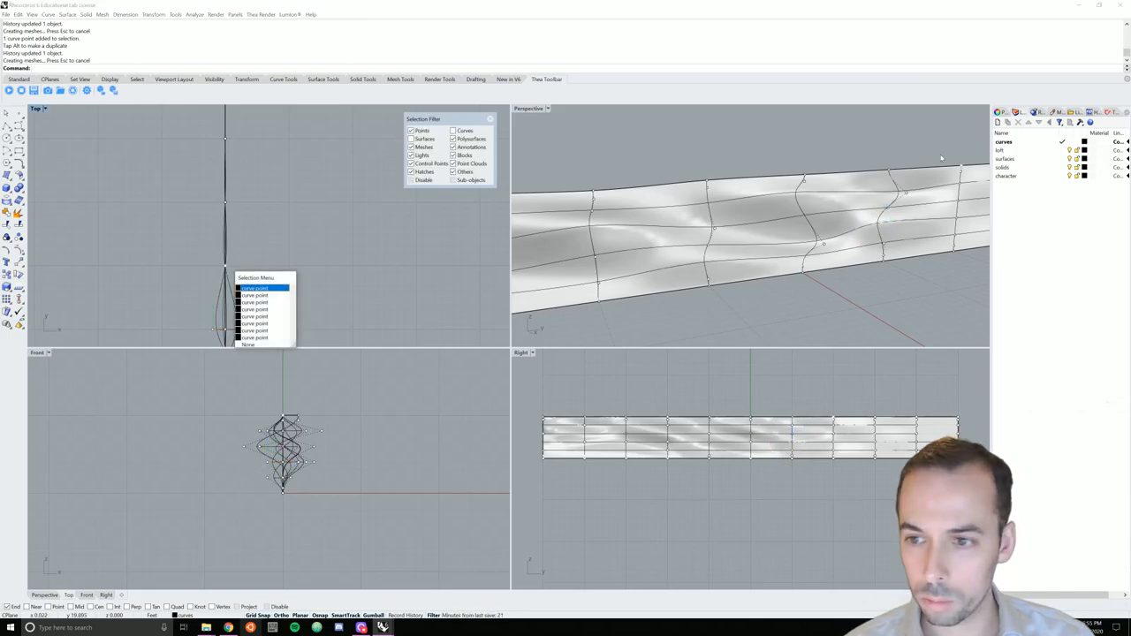
click(254, 286)
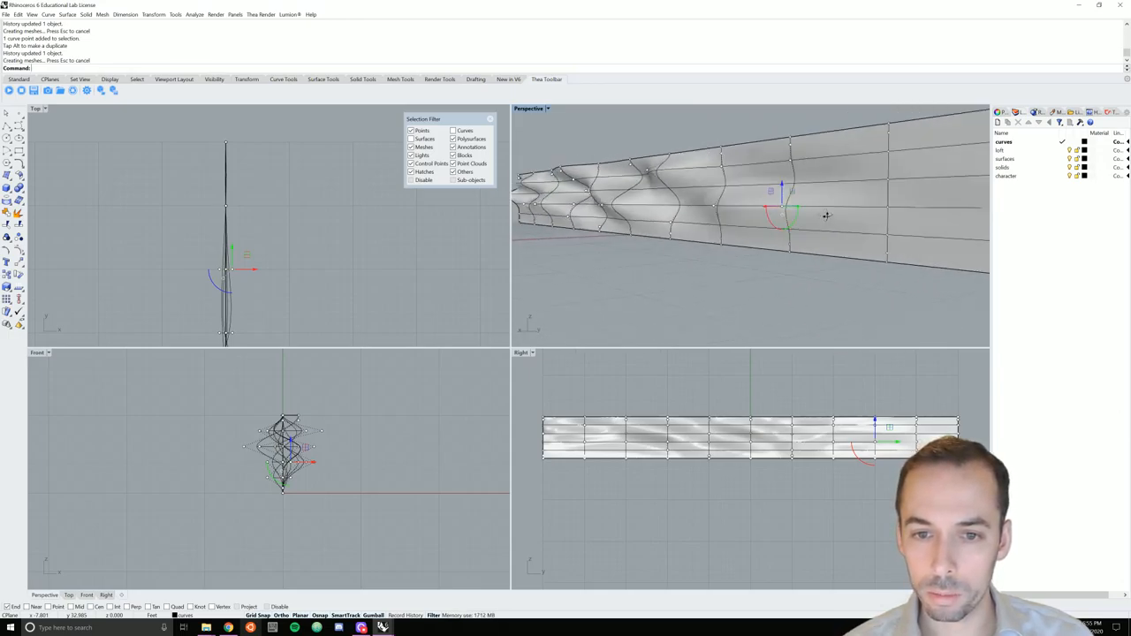
drag(795, 221, 689, 203)
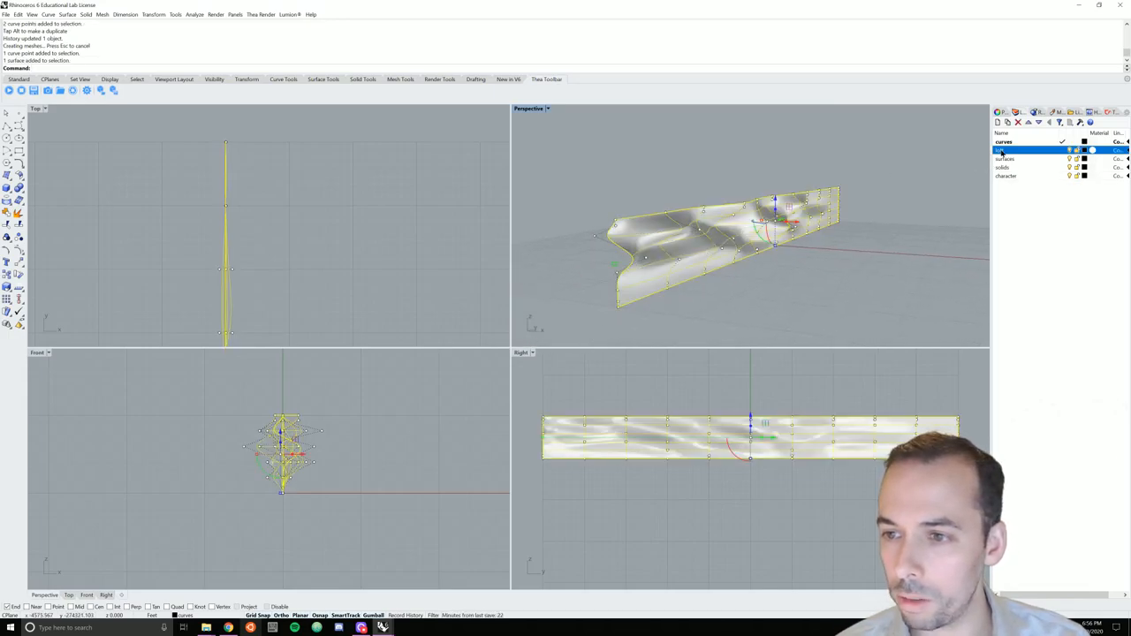
- Move the wavy wall surface onto the chosen layer and add a new layer
right_click(1004, 150)
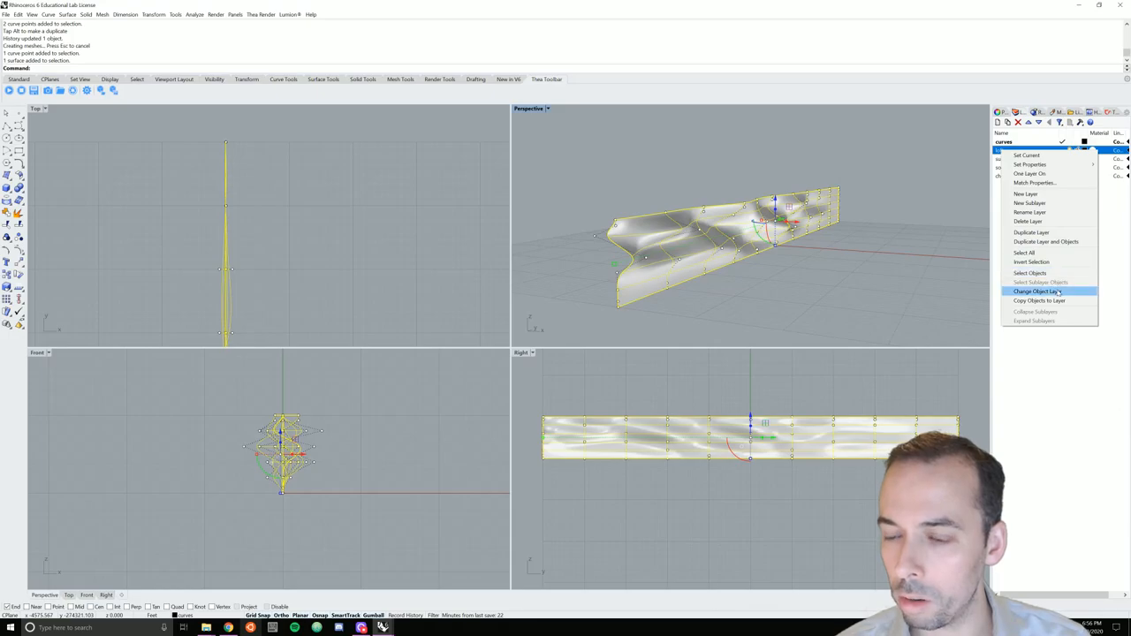
click(1043, 292)
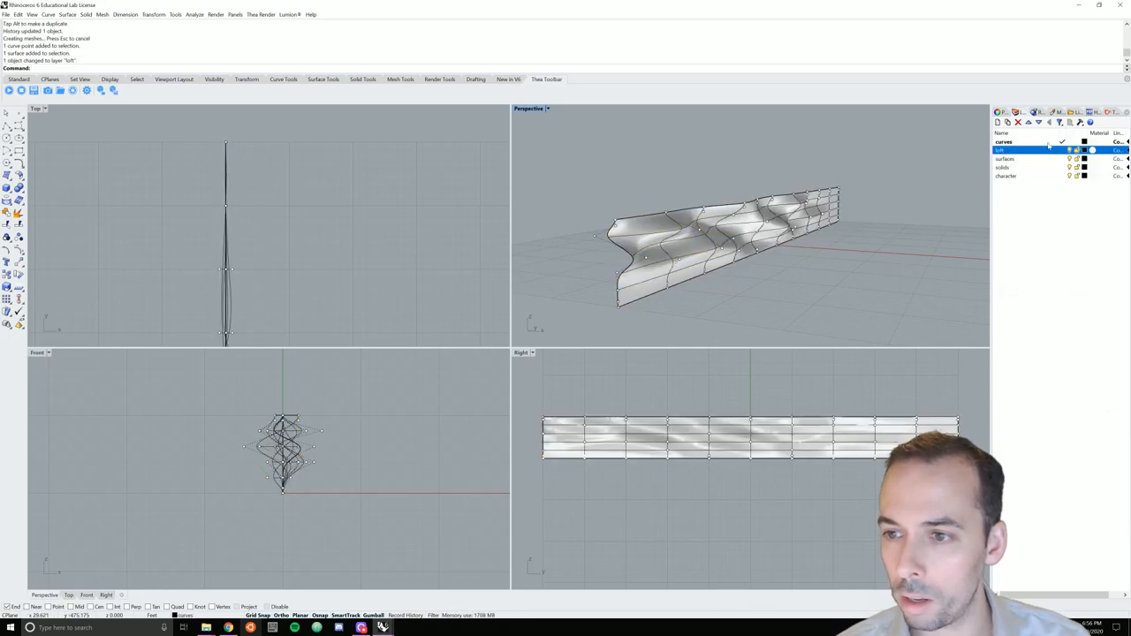
click(1011, 141)
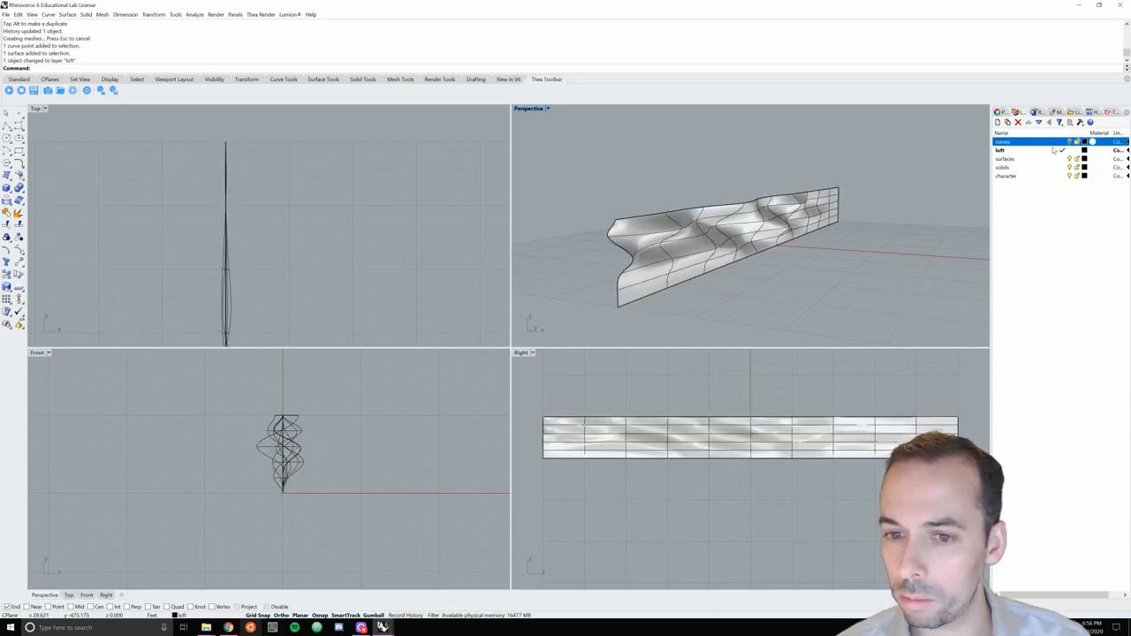
click(1004, 151)
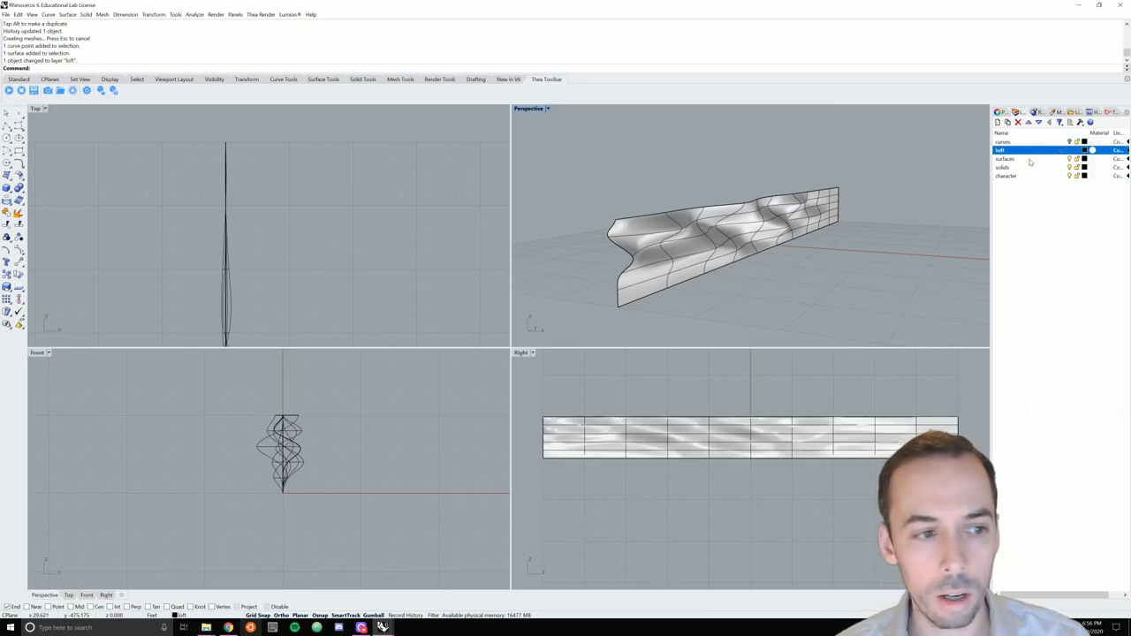
- Add another new layer directly below the surfaces layer
click(1017, 159)
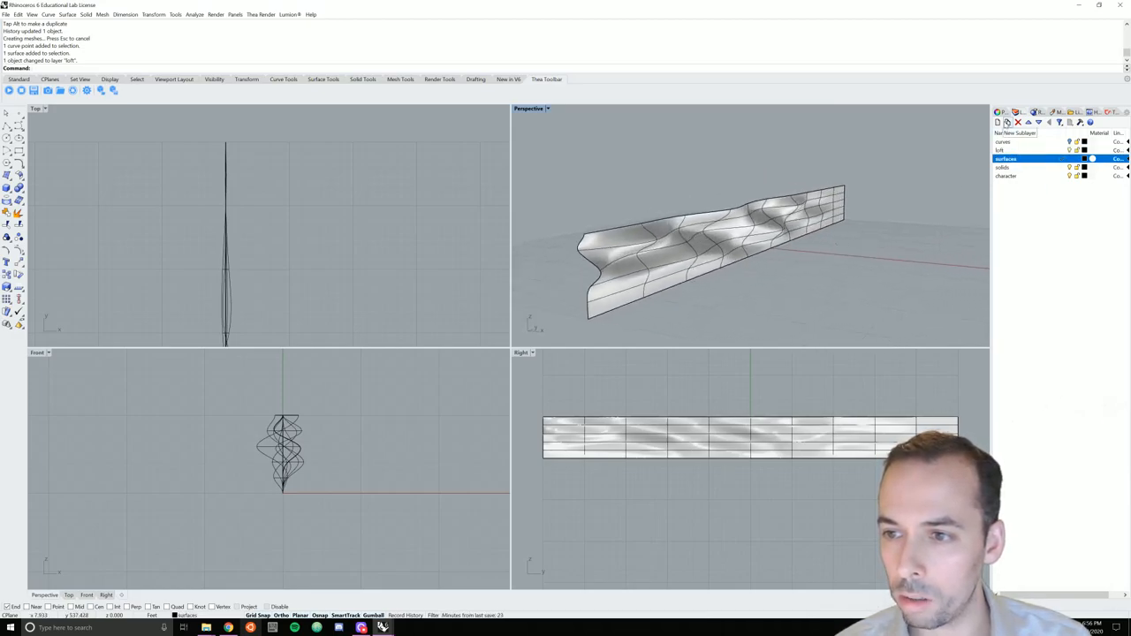
click(994, 122)
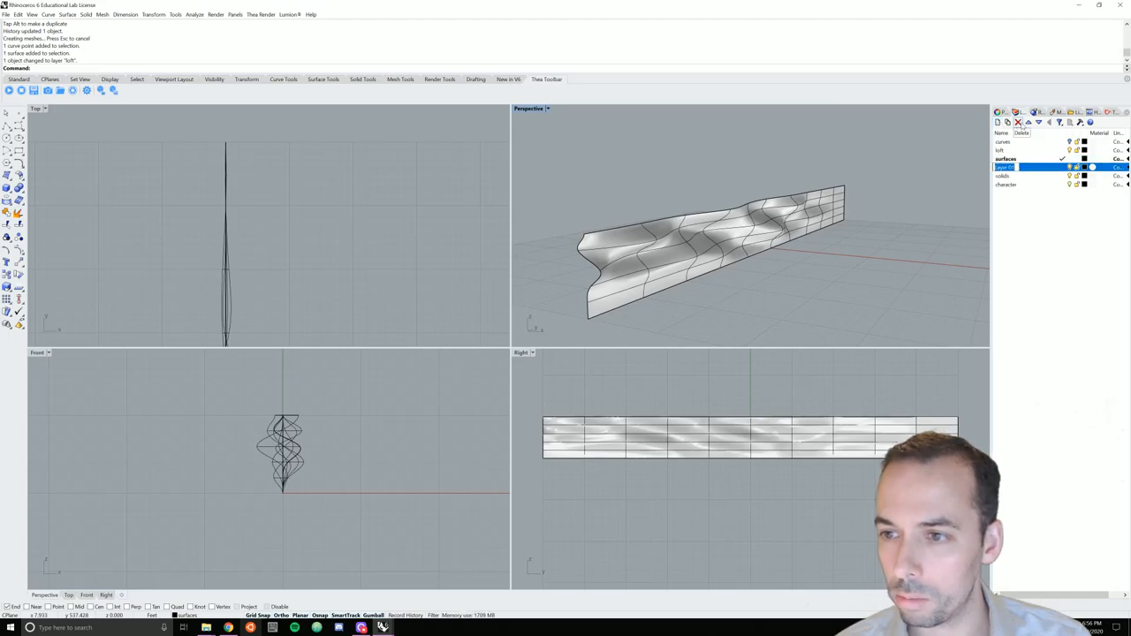
click(1006, 161)
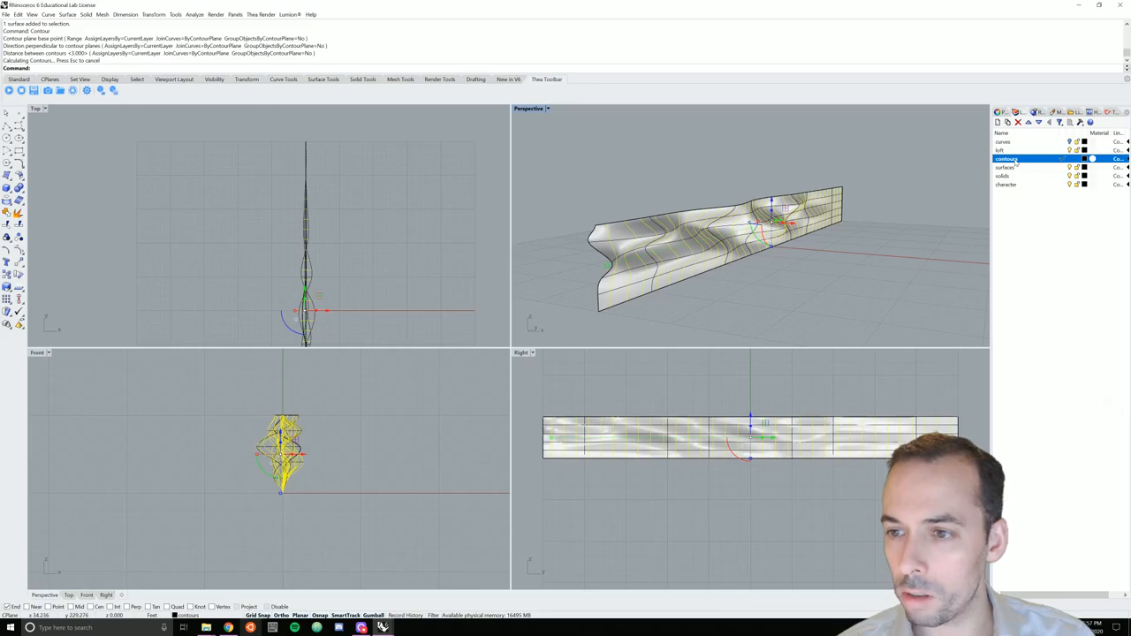
- Set the start point for contour slicing across the wall surface
click(1008, 167)
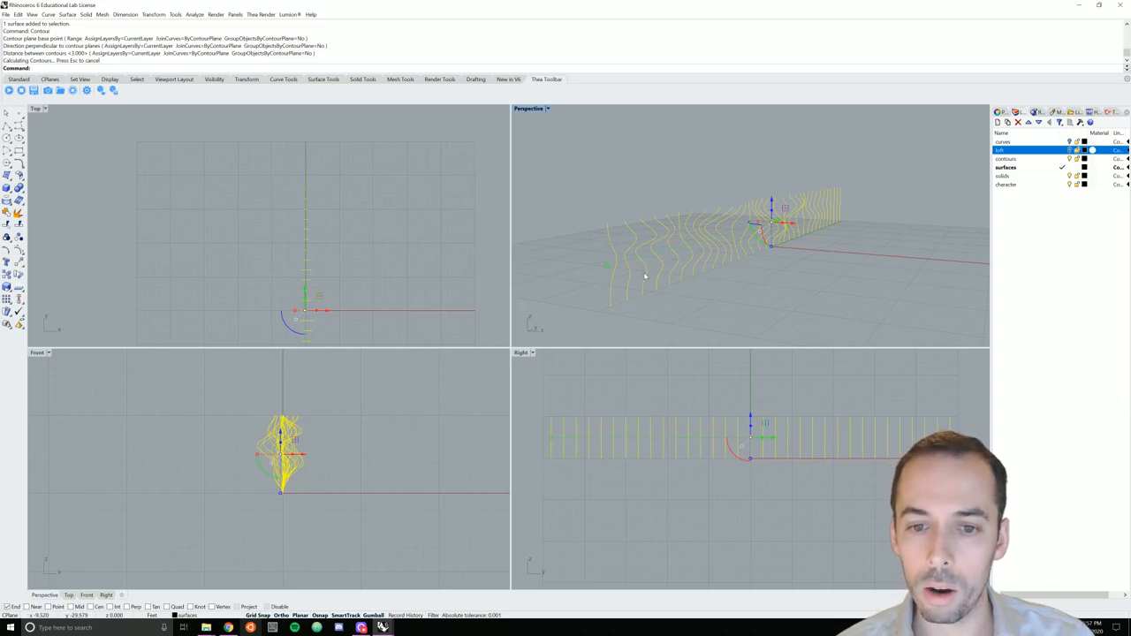
mouse_move(894, 209)
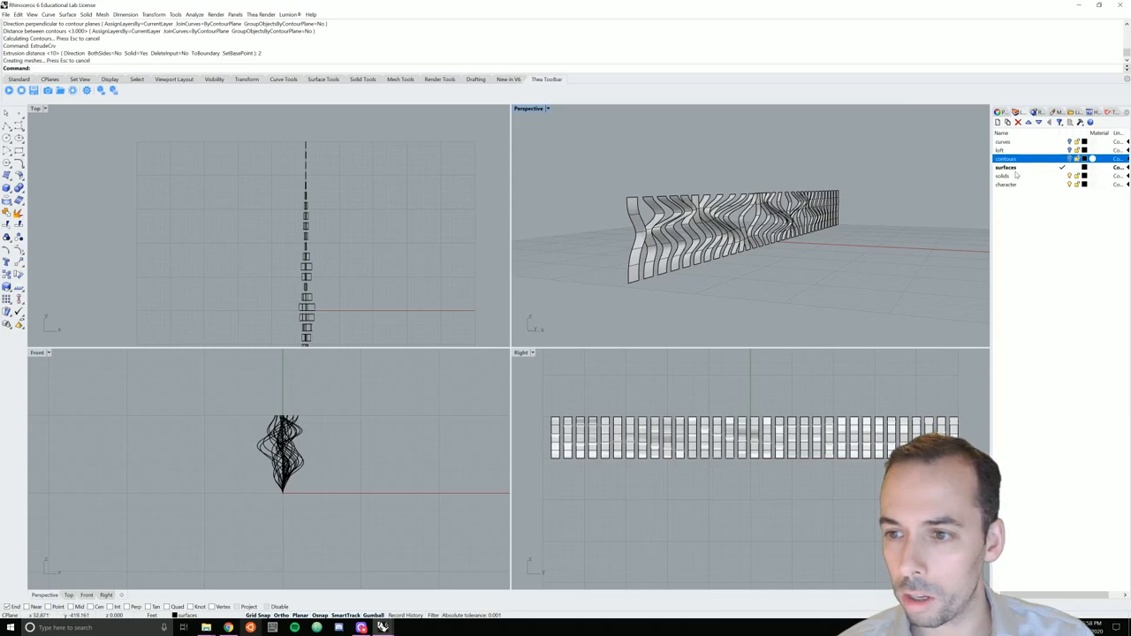
- Finish extruding the contour curves into solid slats and end the command
click(1001, 176)
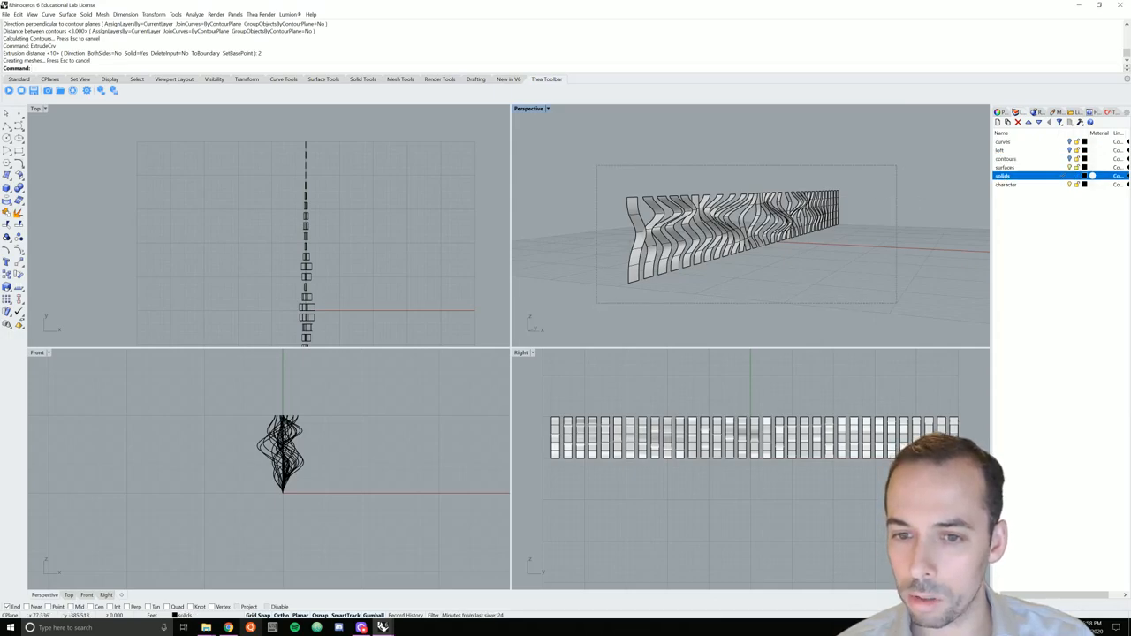
key(Enter)
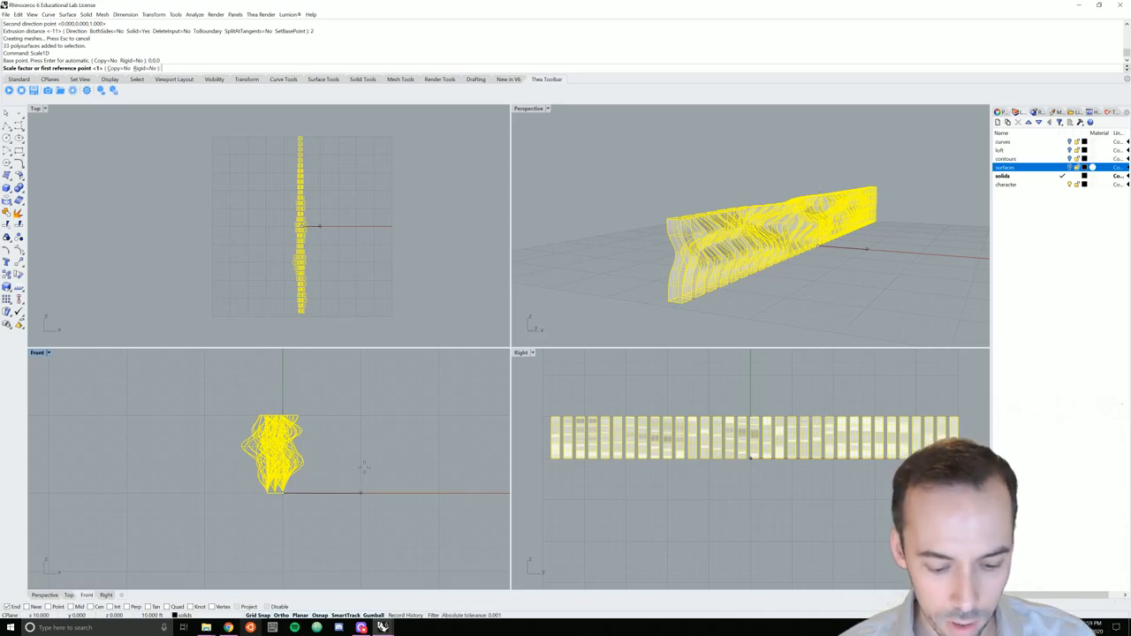
- Scale the slatted wall surfaces by a factor of 0.5 about a picked base point
text(0.5)
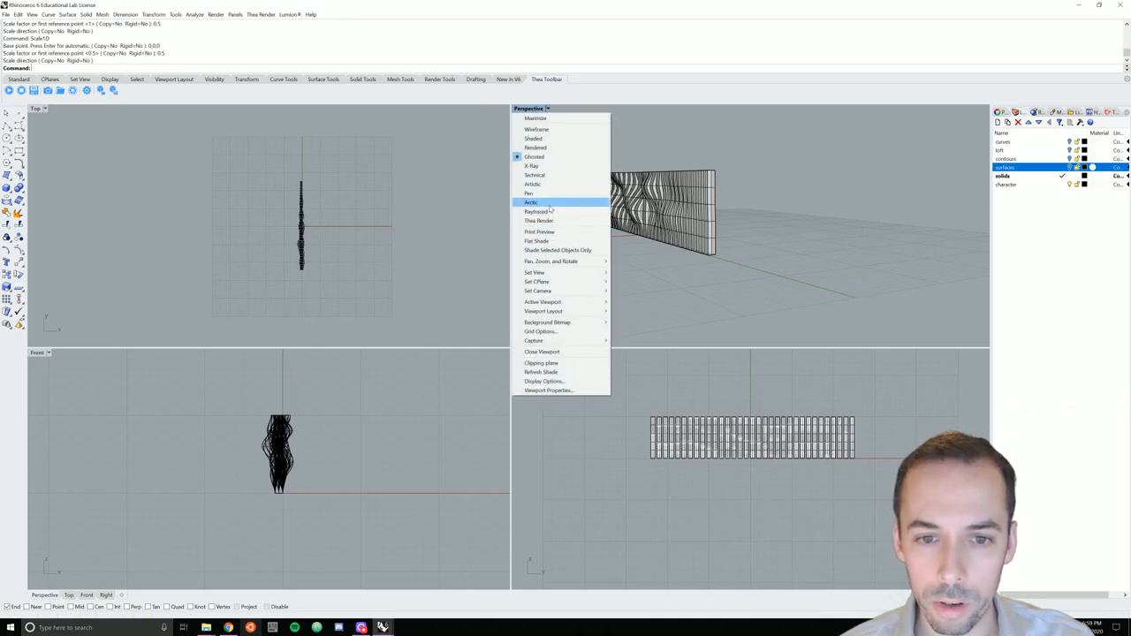
- Switch the perspective and top viewports to the white Arctic shaded display mode
click(533, 202)
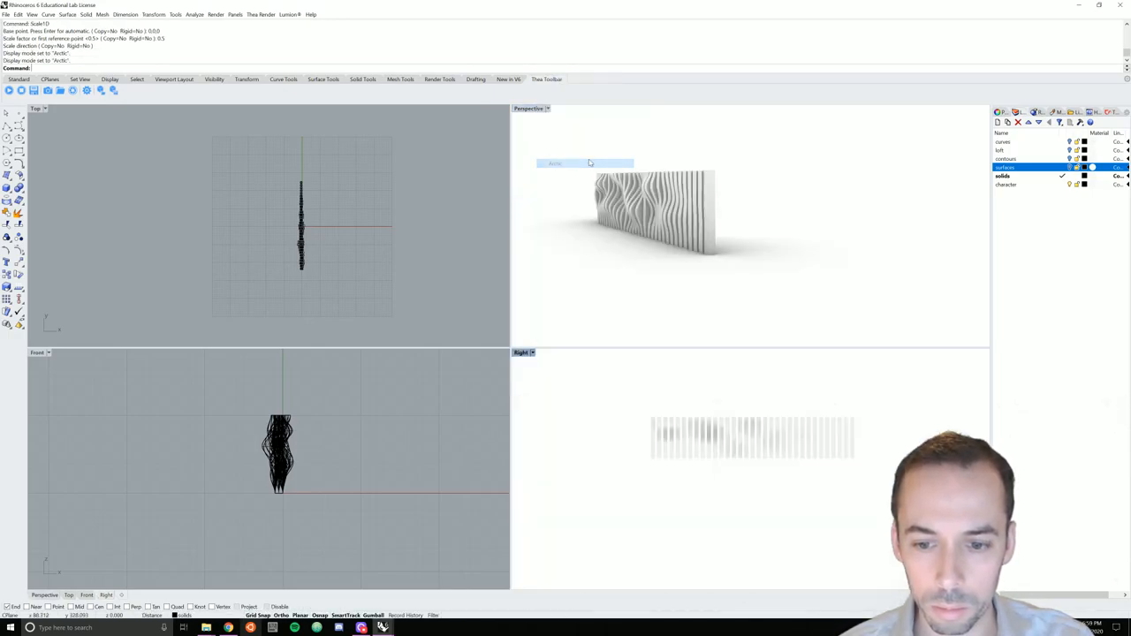
click(46, 110)
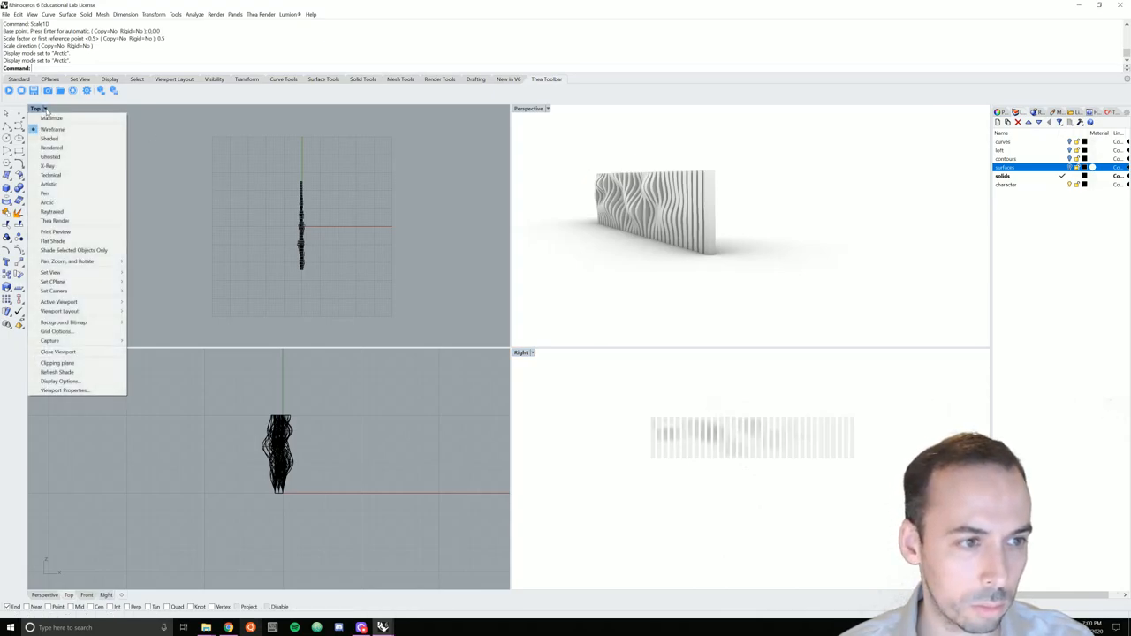
mouse_move(55, 230)
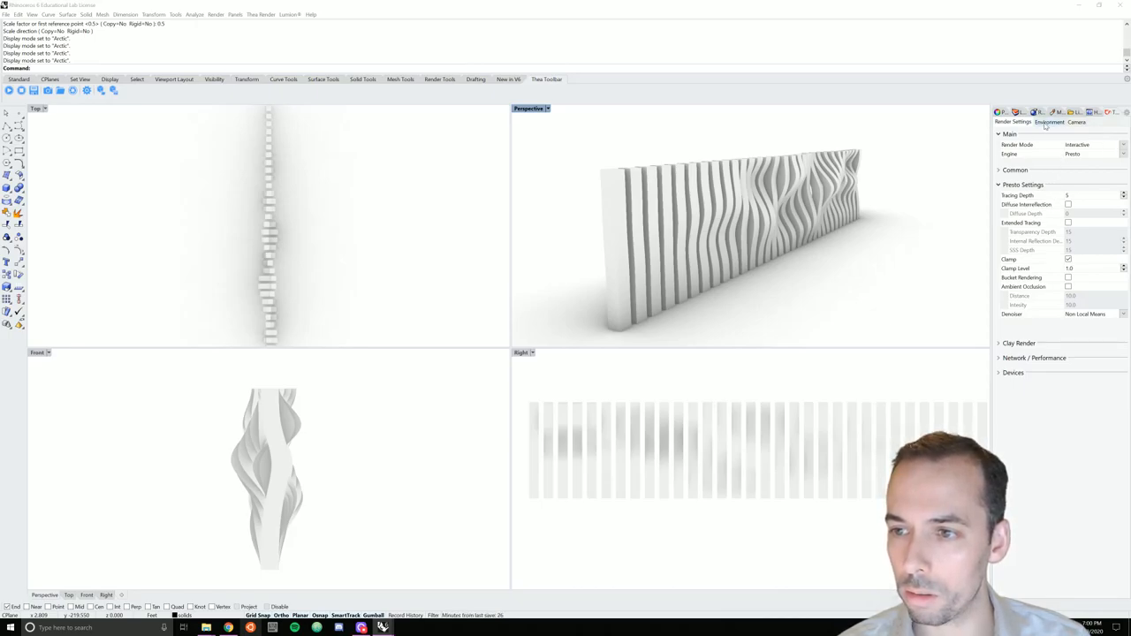
- In the Environment settings enable Soft Shadows for the sky and bring up the Sun options
click(1029, 122)
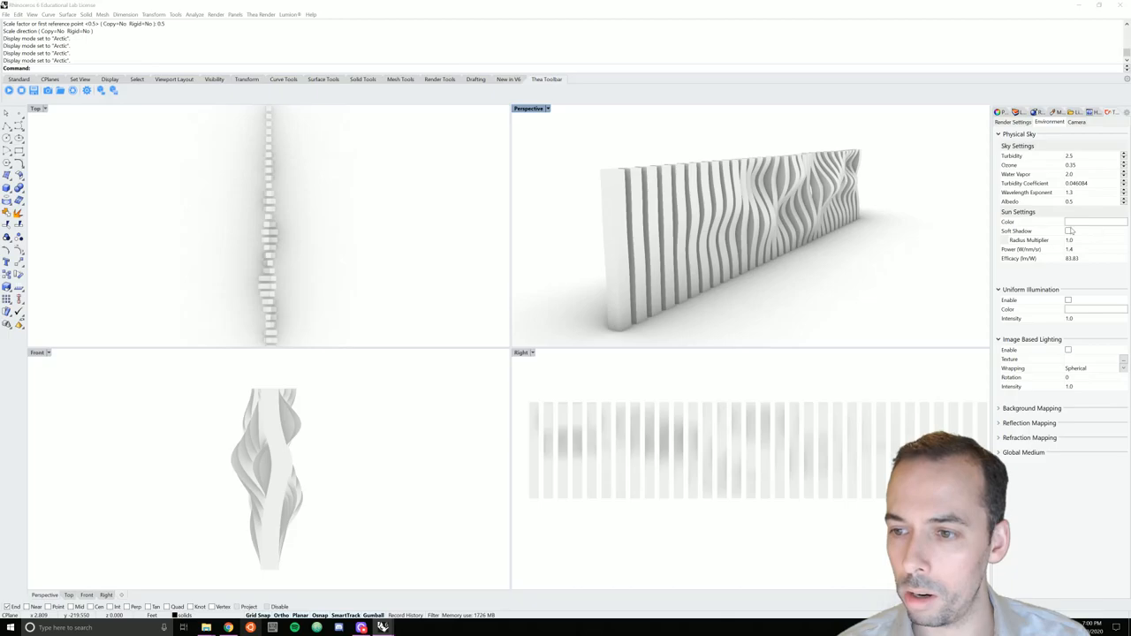
click(1071, 230)
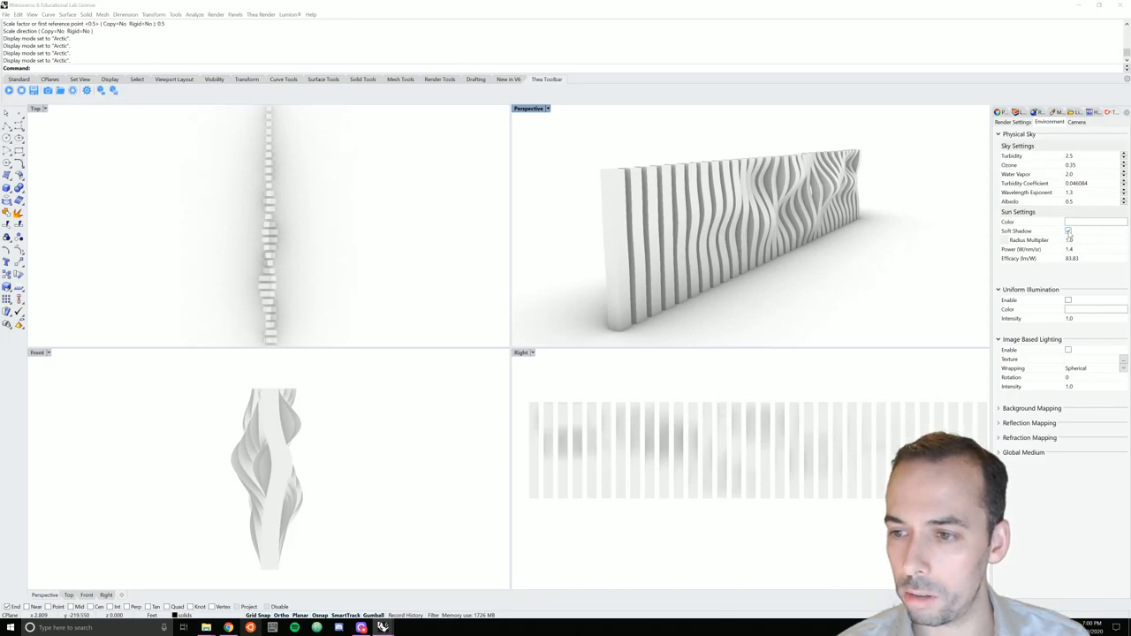
click(1068, 301)
text(Sun)
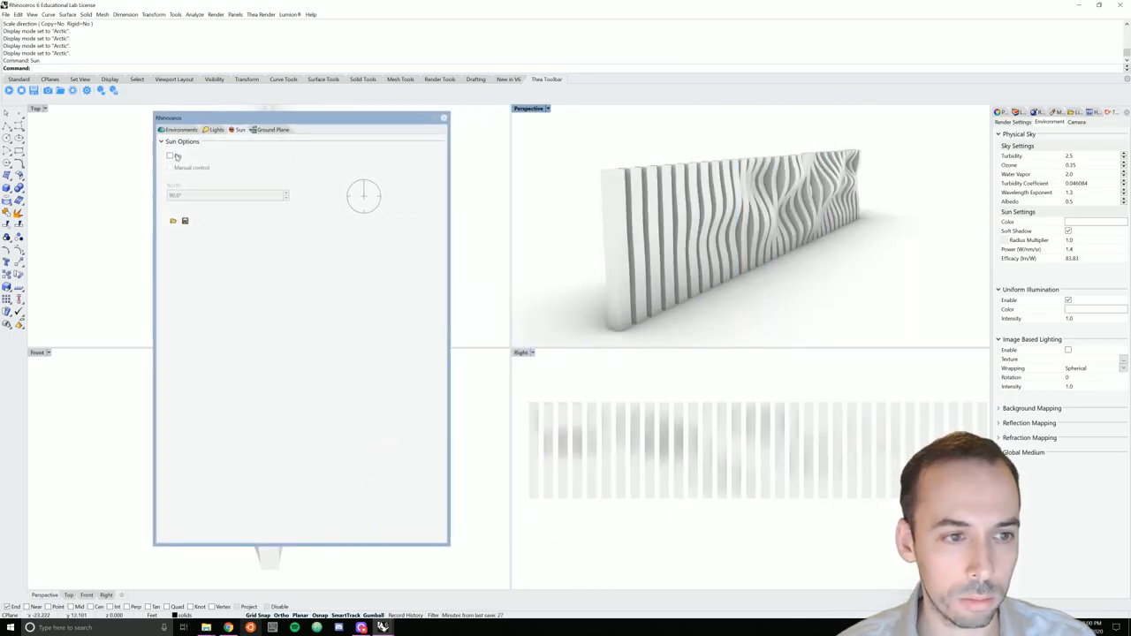
- Turn the sun on and shift the date and time of day to change the shadow direction
click(170, 155)
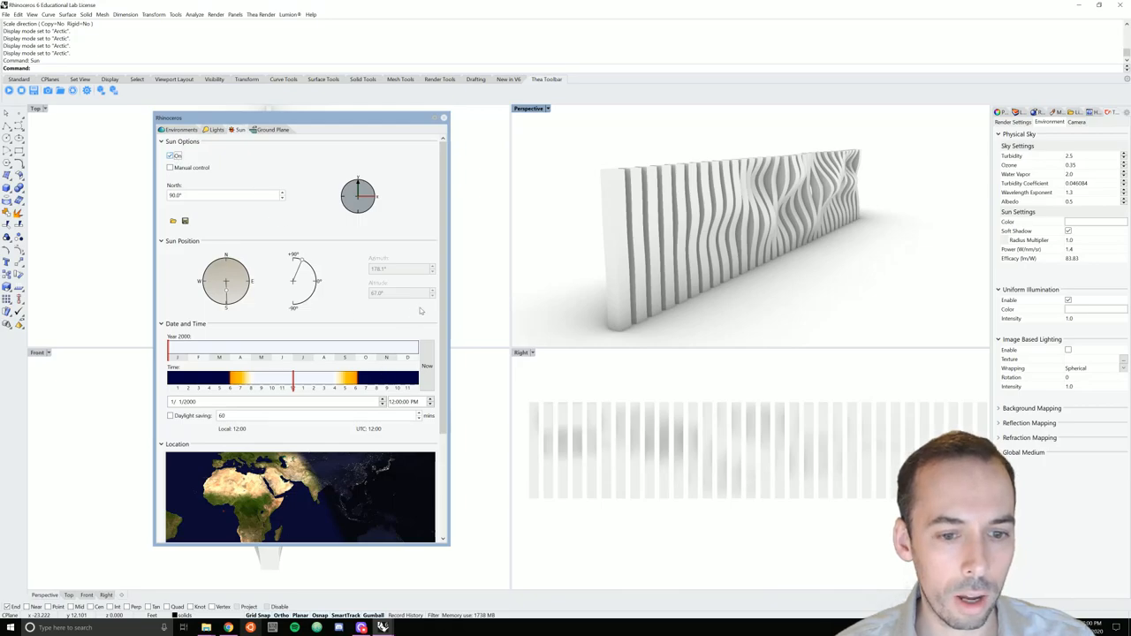
scroll(down, 3)
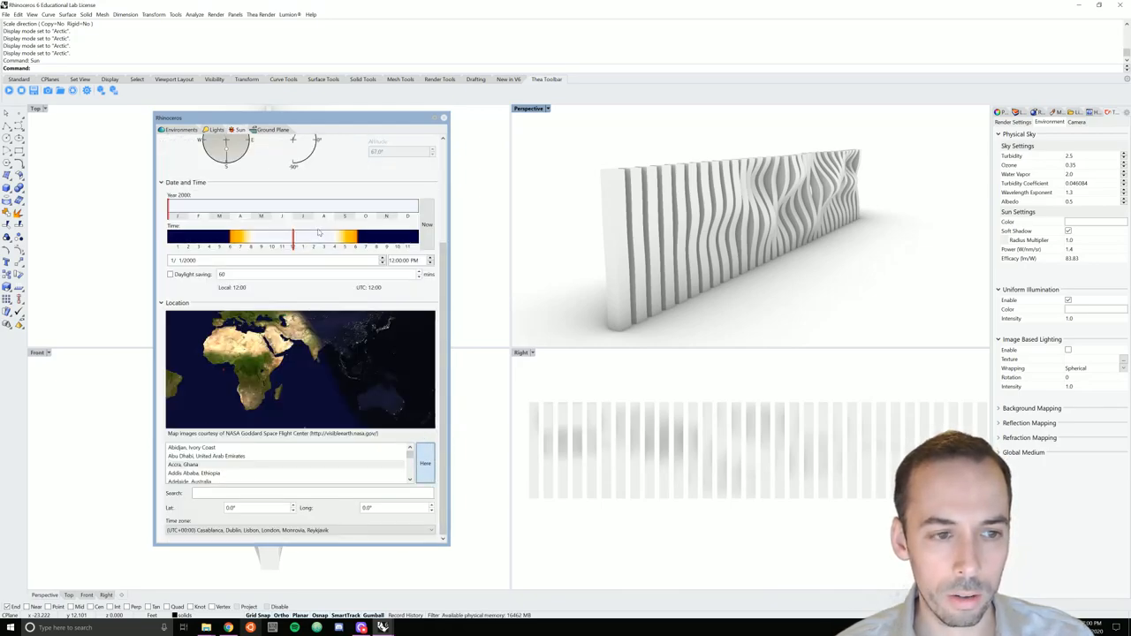
mouse_move(329, 255)
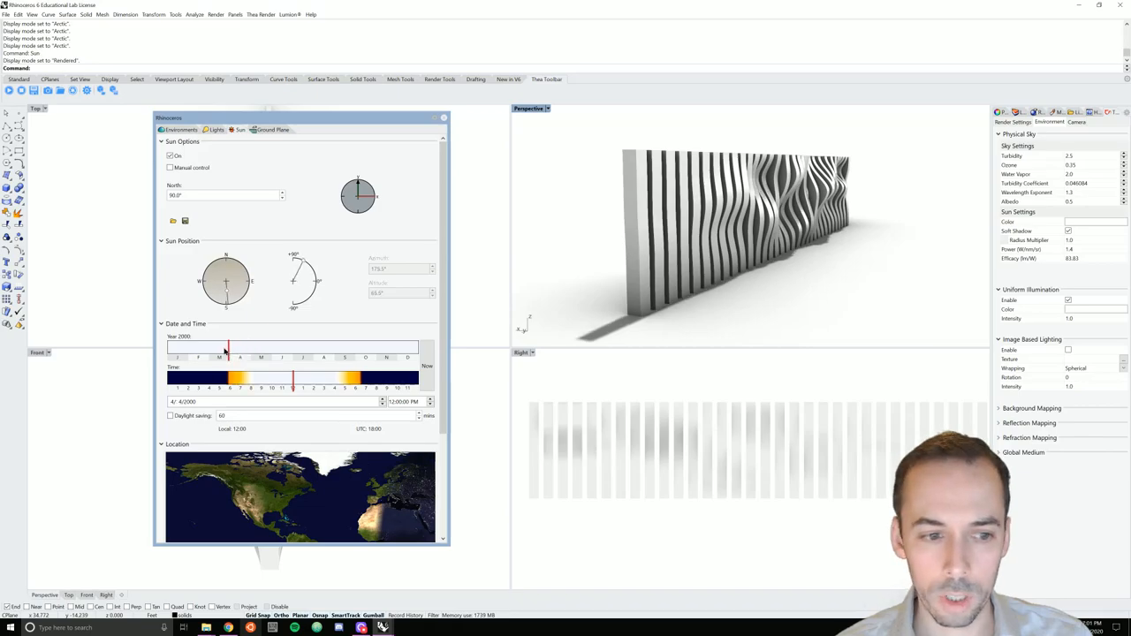
drag(226, 345, 325, 344)
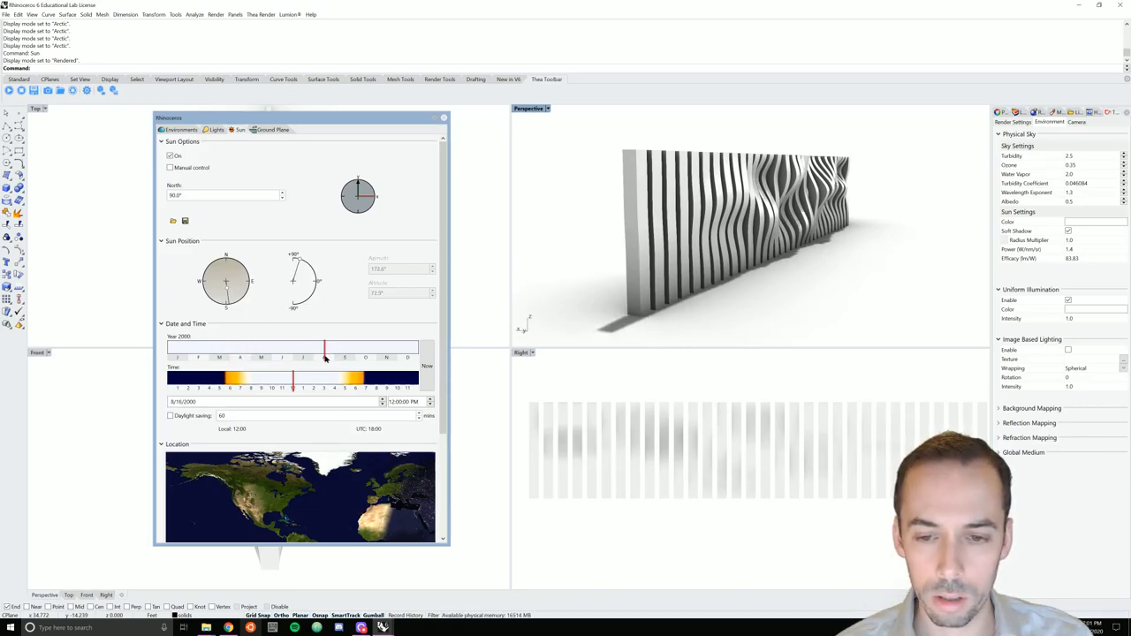
drag(294, 388, 314, 389)
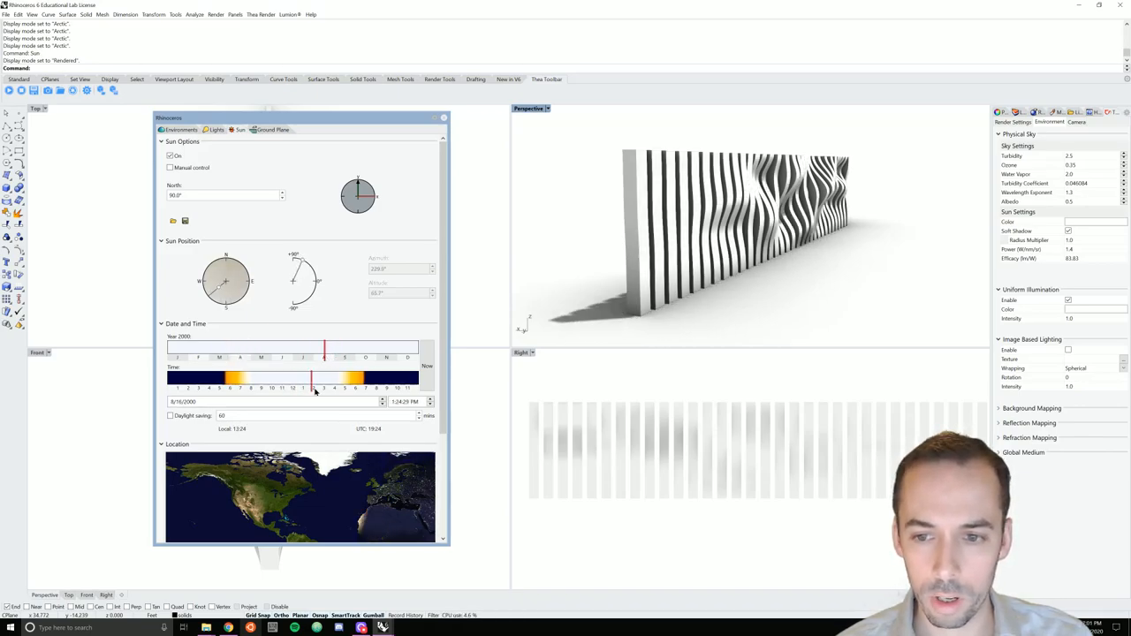
drag(314, 388, 304, 387)
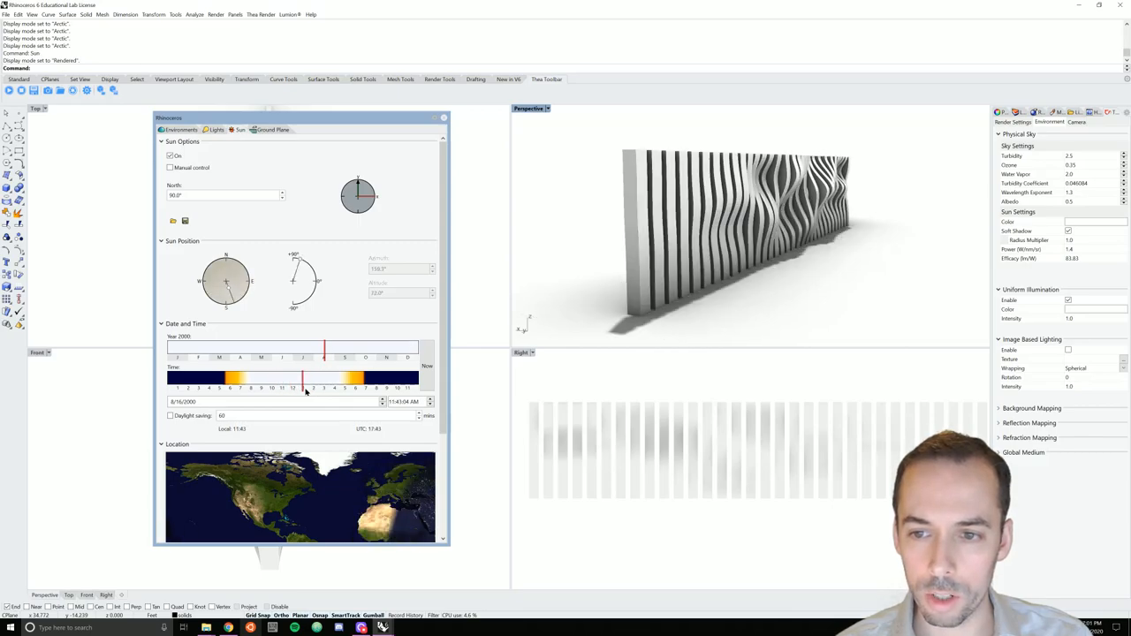
drag(304, 389, 315, 388)
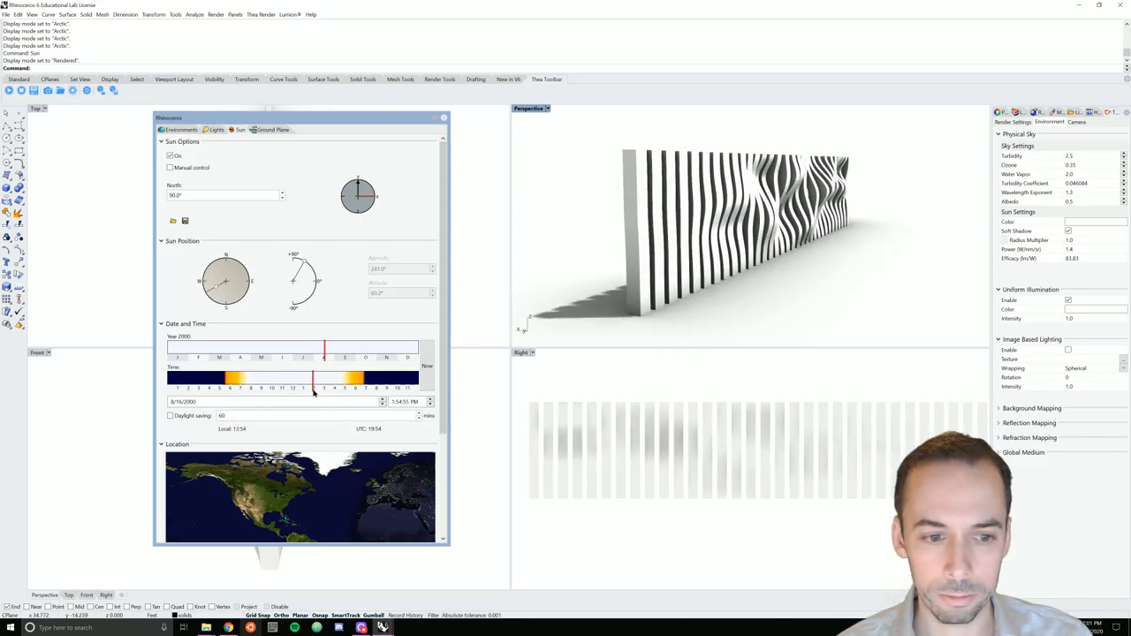
drag(326, 346, 336, 346)
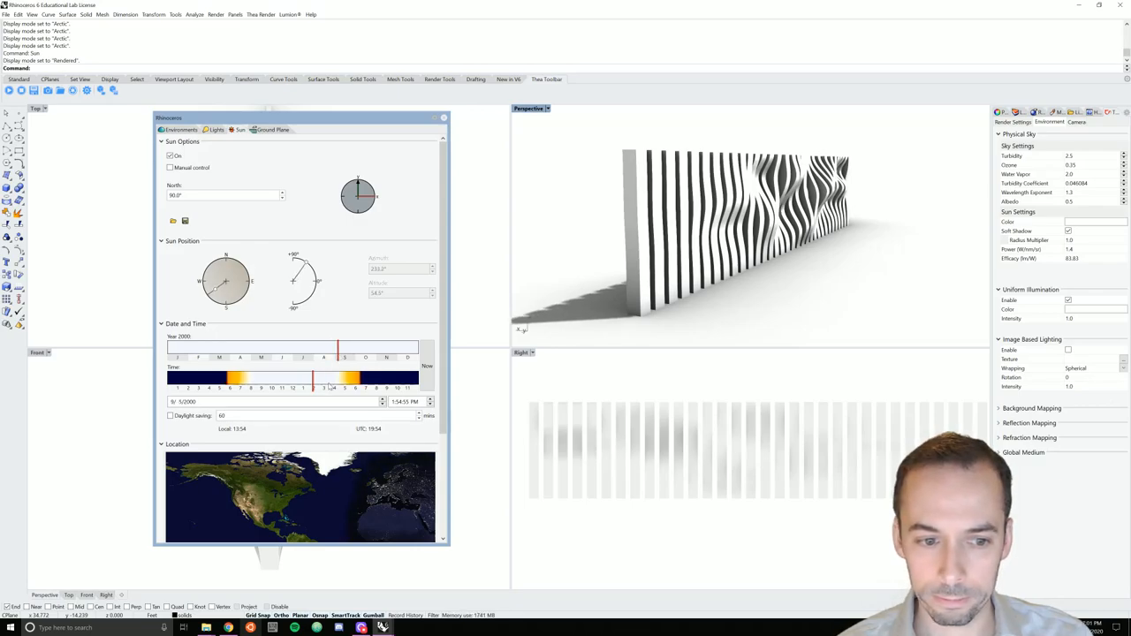
- Fine-tune the date and hour until the slats cast long ground shadows, then close the sun window
drag(333, 378, 311, 379)
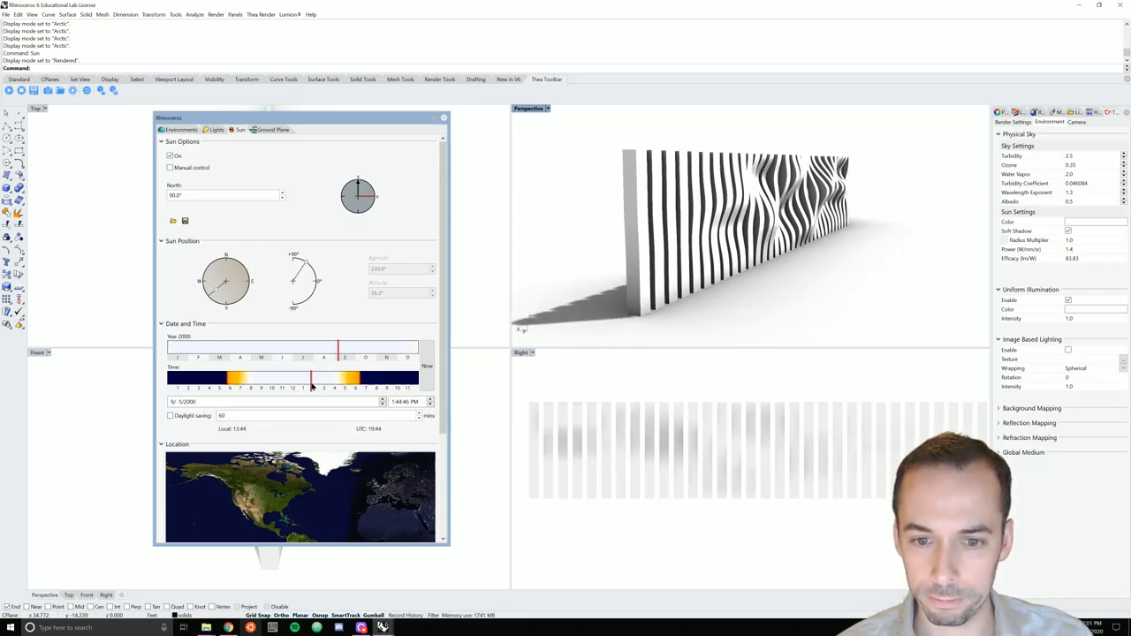
drag(311, 378, 327, 378)
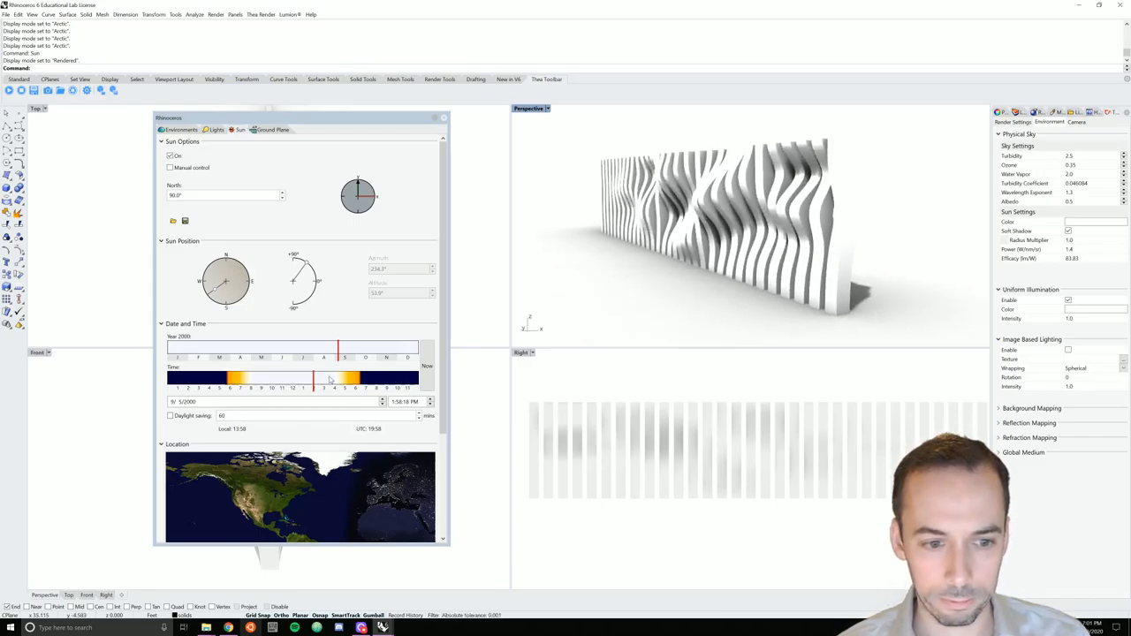
drag(315, 378, 333, 379)
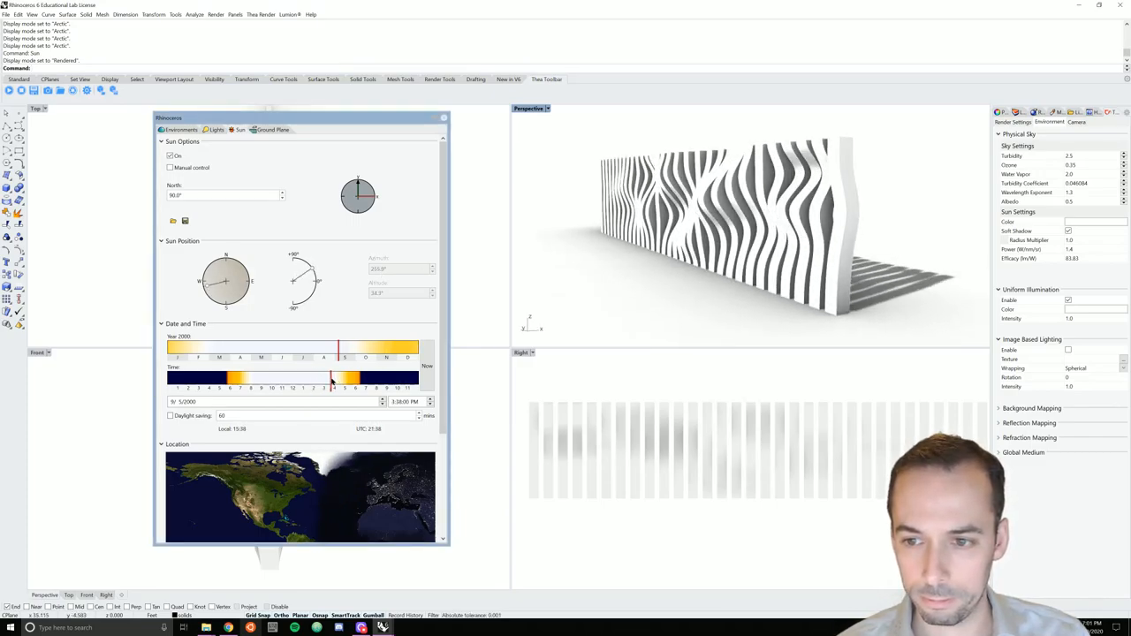
drag(332, 378, 339, 378)
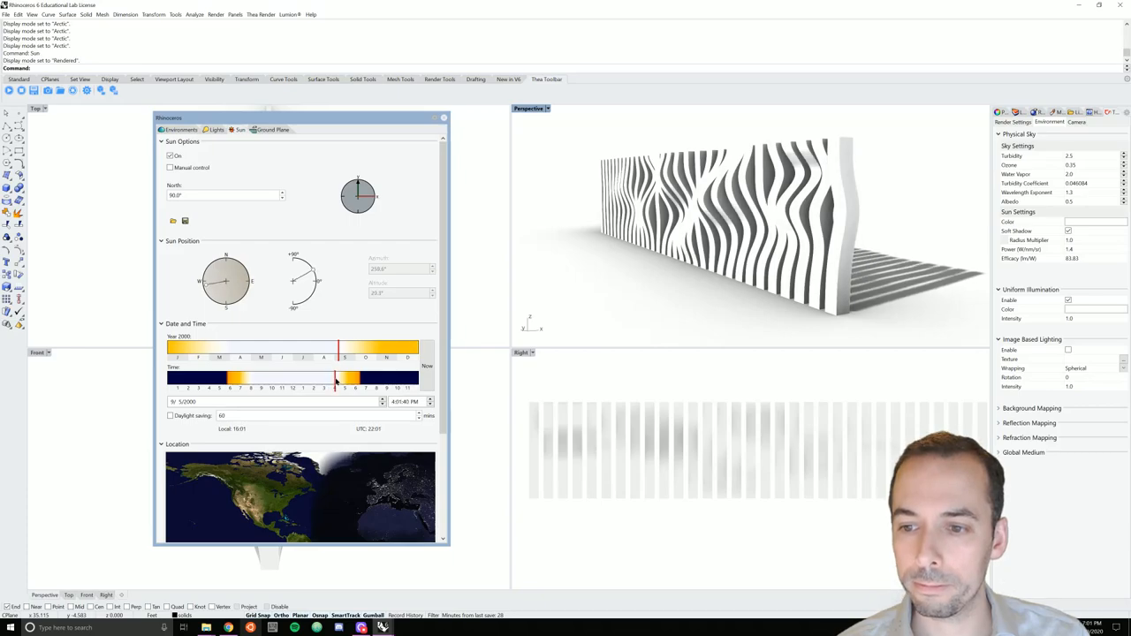
drag(334, 378, 333, 379)
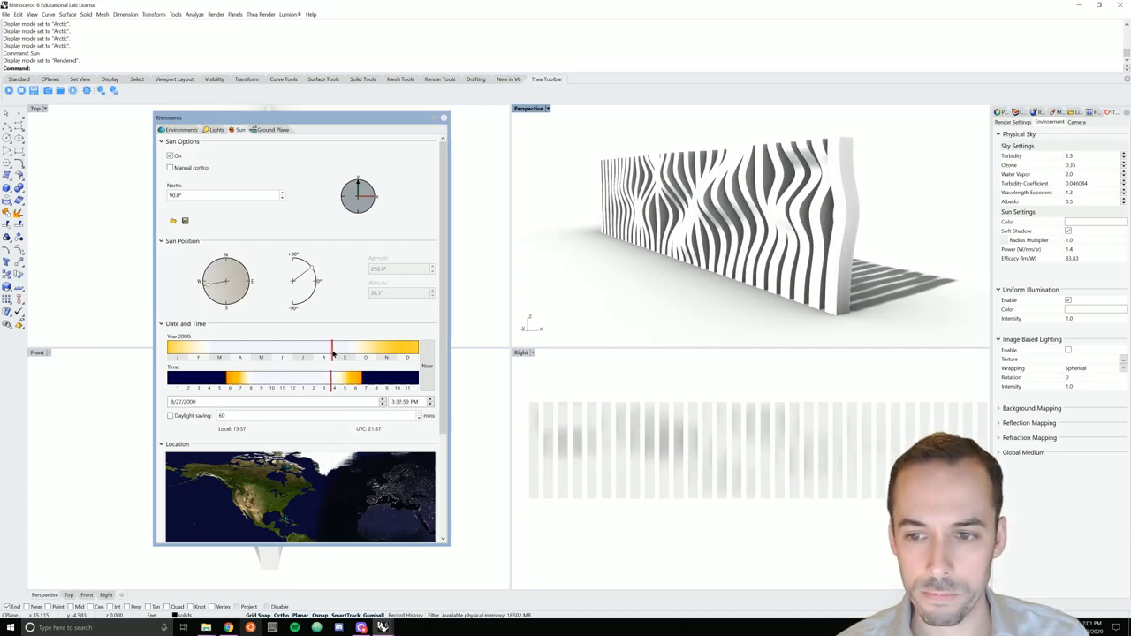
drag(332, 348, 343, 348)
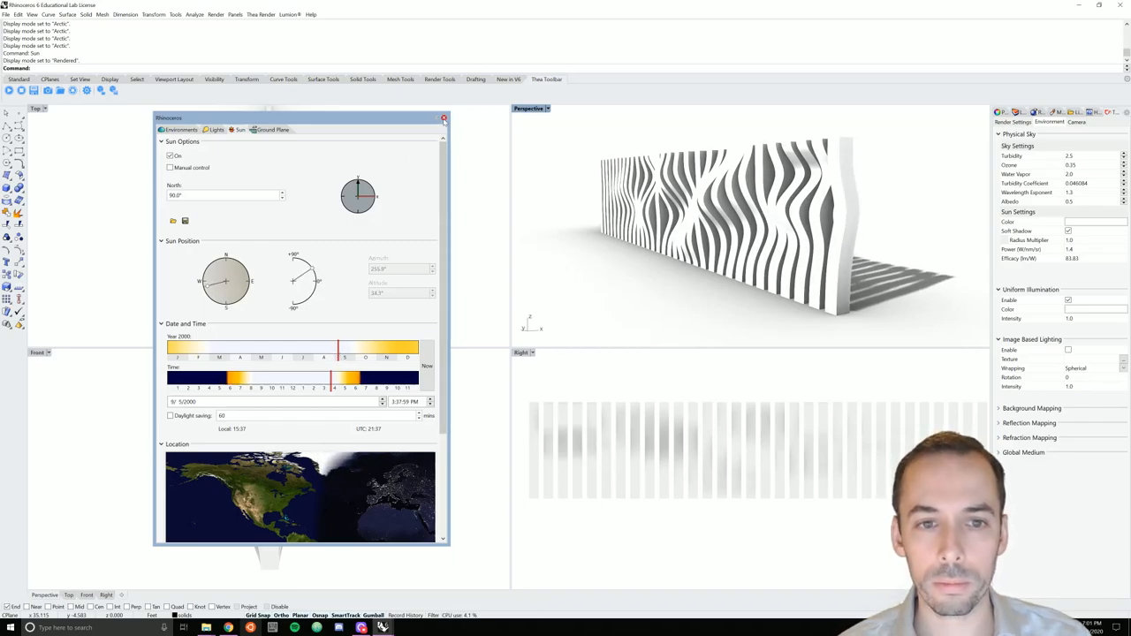
click(442, 117)
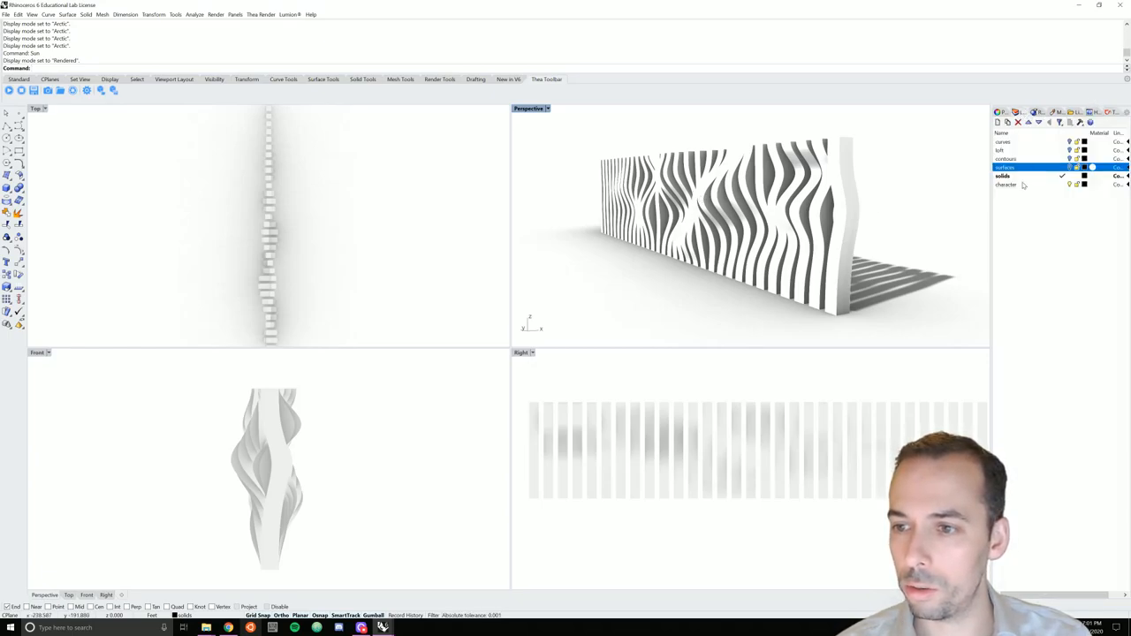
- Make the solids layer current and add a wood material from the Thea material library
click(1004, 177)
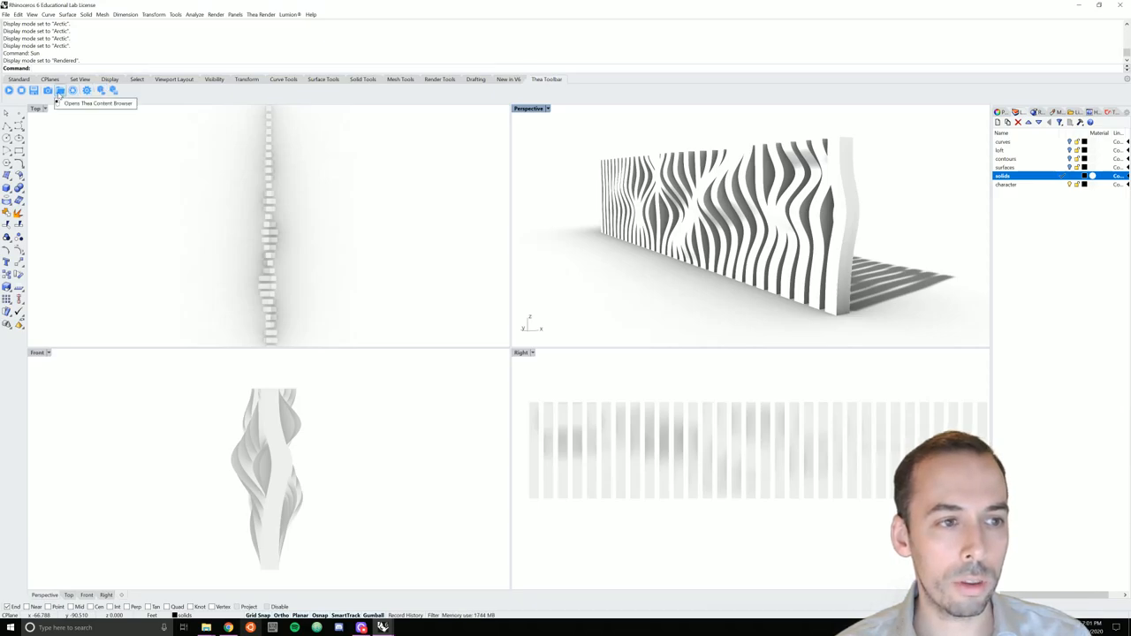
click(65, 92)
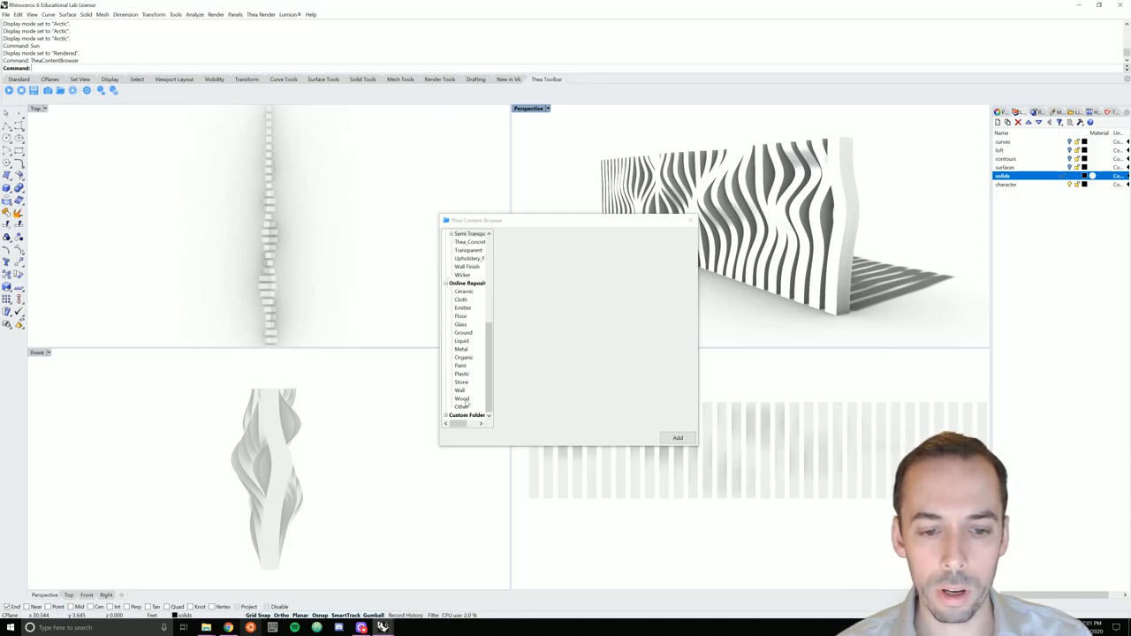
click(459, 400)
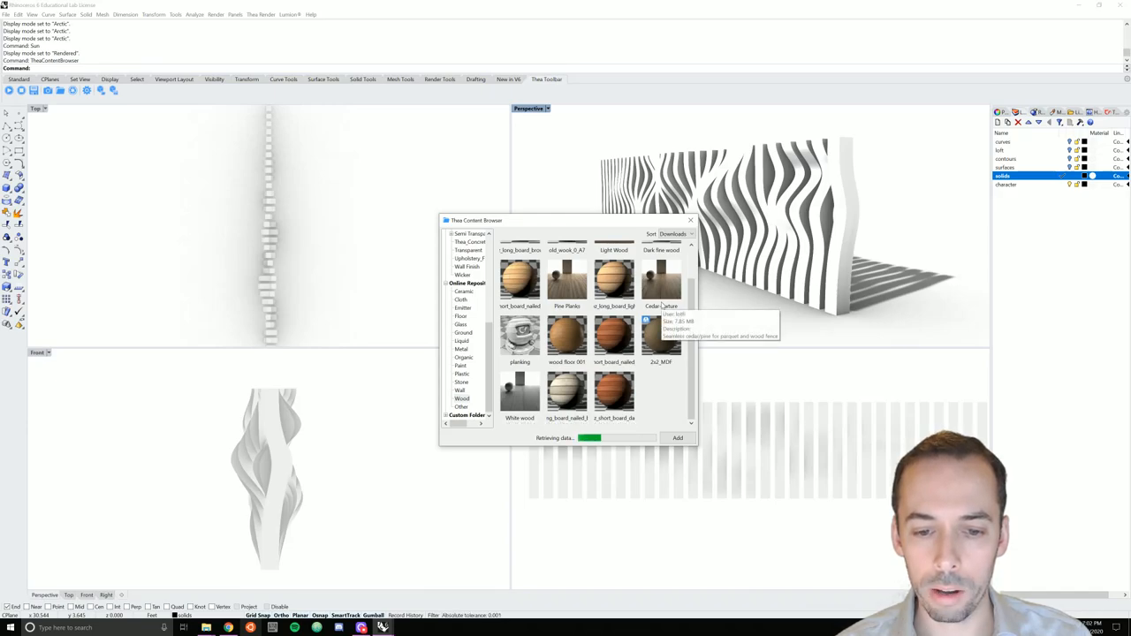
scroll(down, 3)
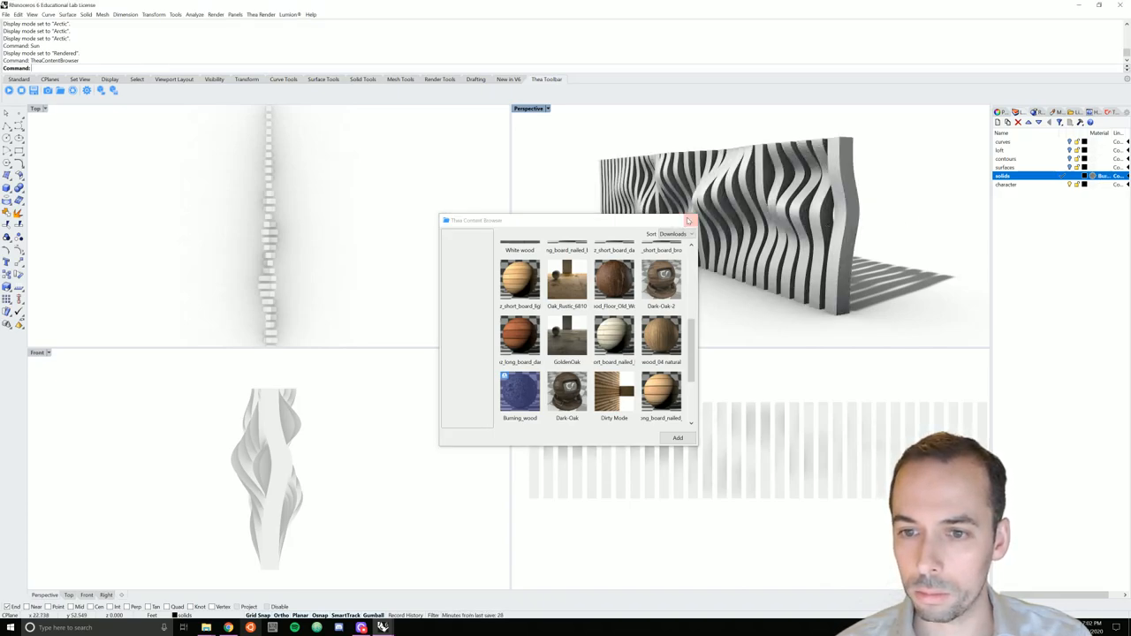
click(693, 221)
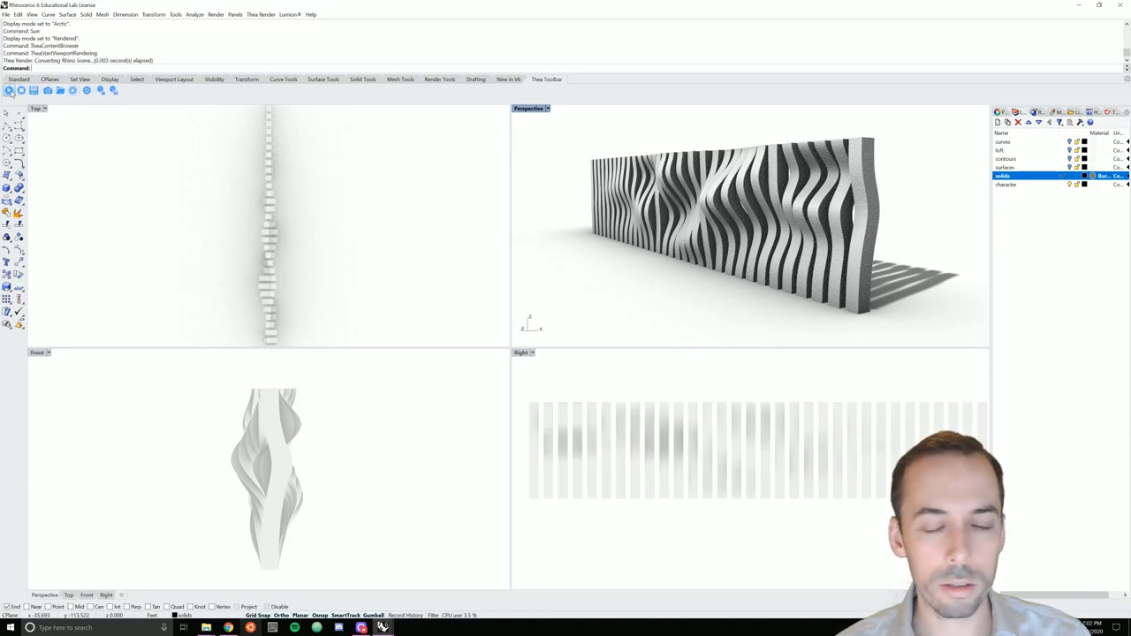
click(10, 92)
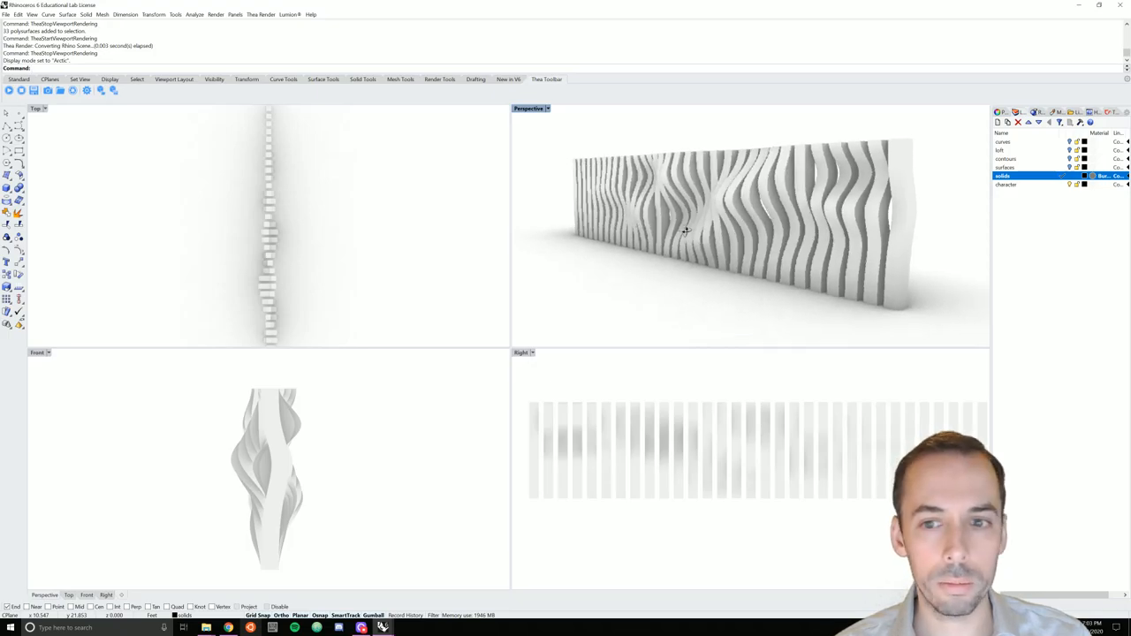
mouse_move(128, 92)
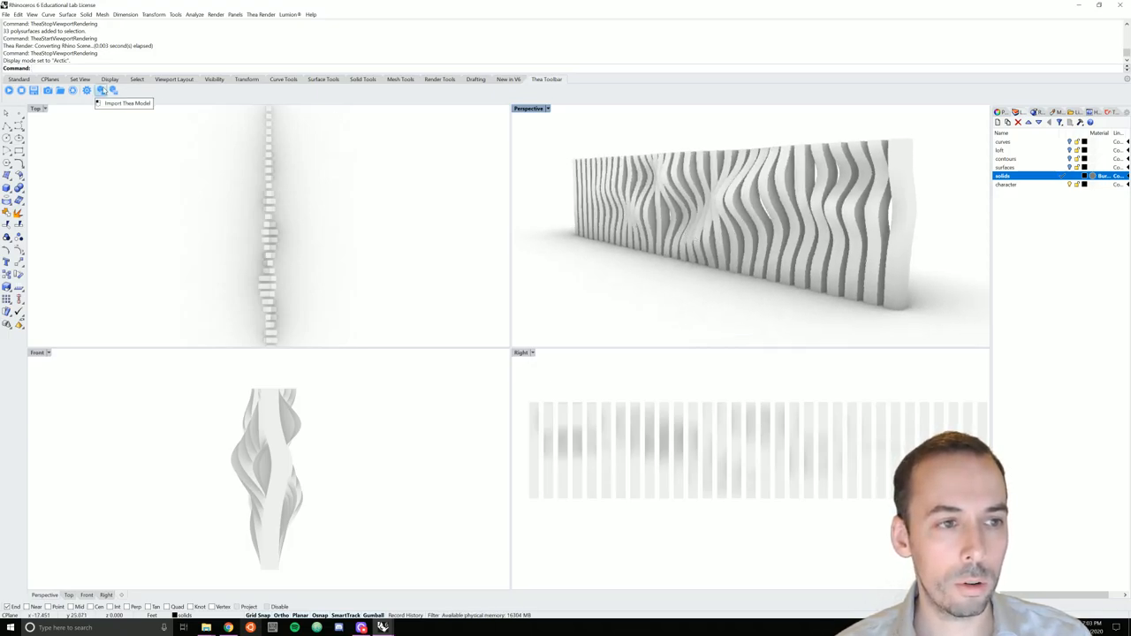
- Import a scanned standing person from the Thea model library as a reduced-mesh proxy with bounding box
click(128, 91)
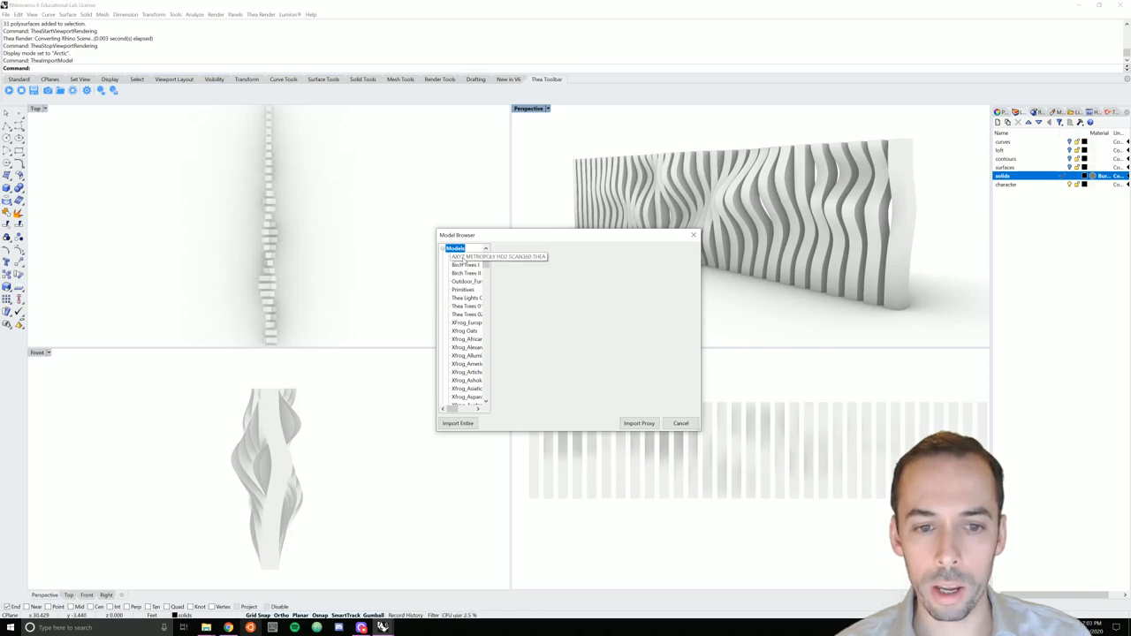
click(463, 256)
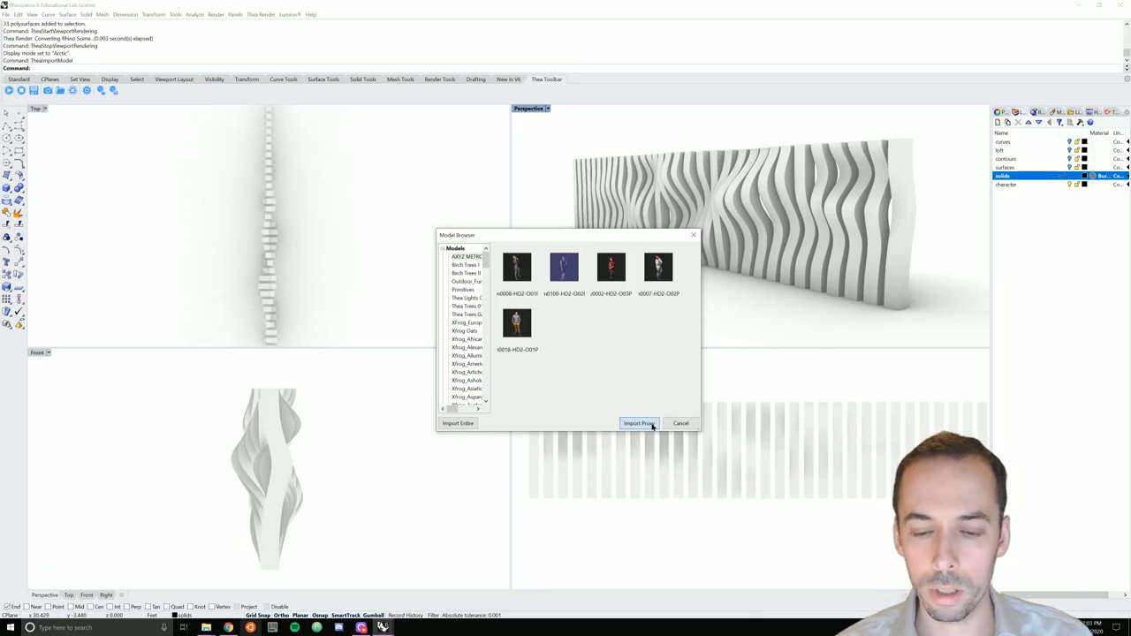
click(640, 424)
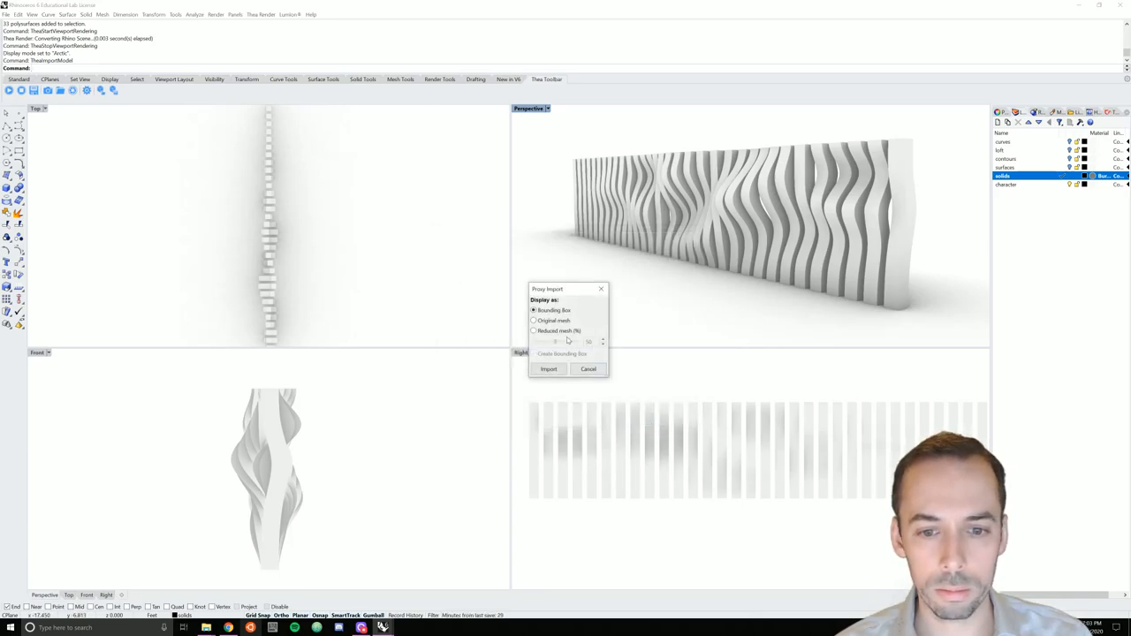
click(534, 331)
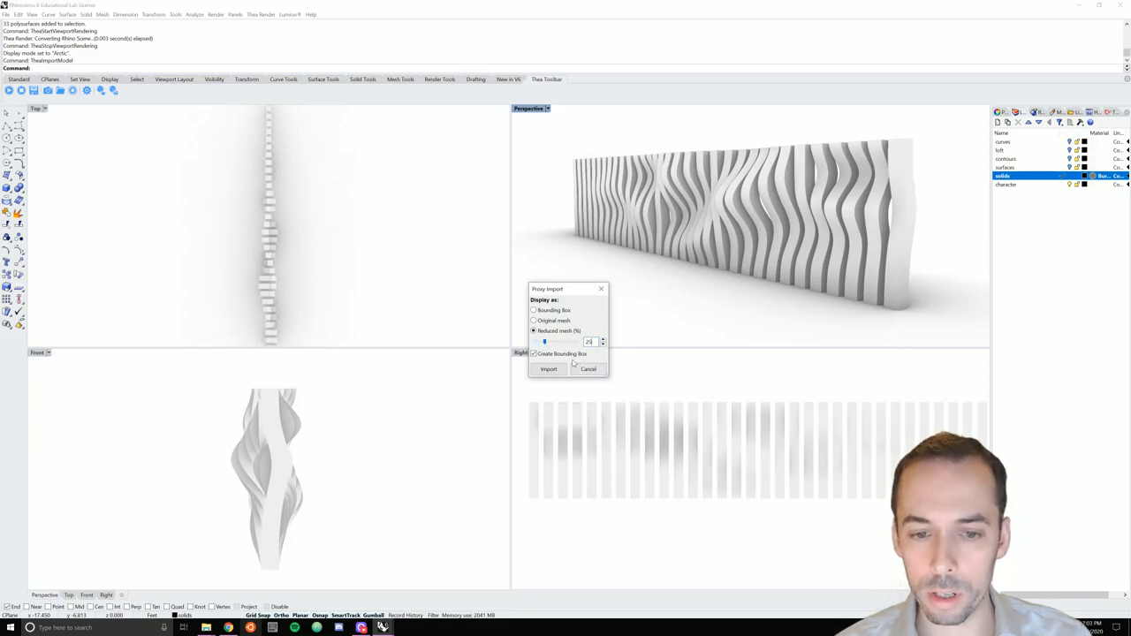
click(534, 353)
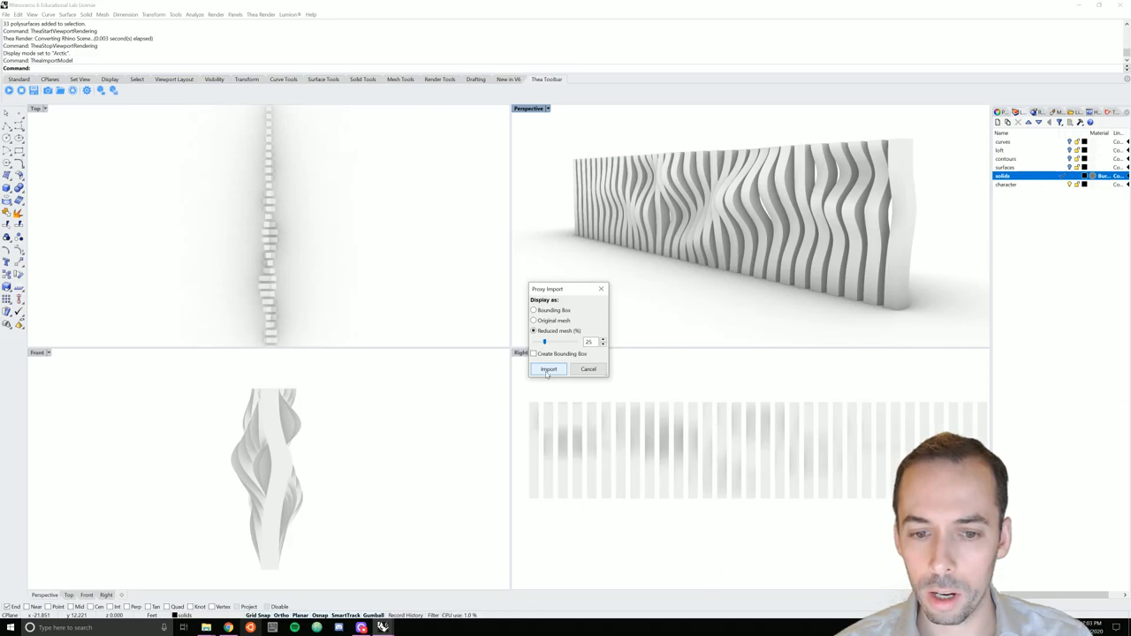
click(548, 370)
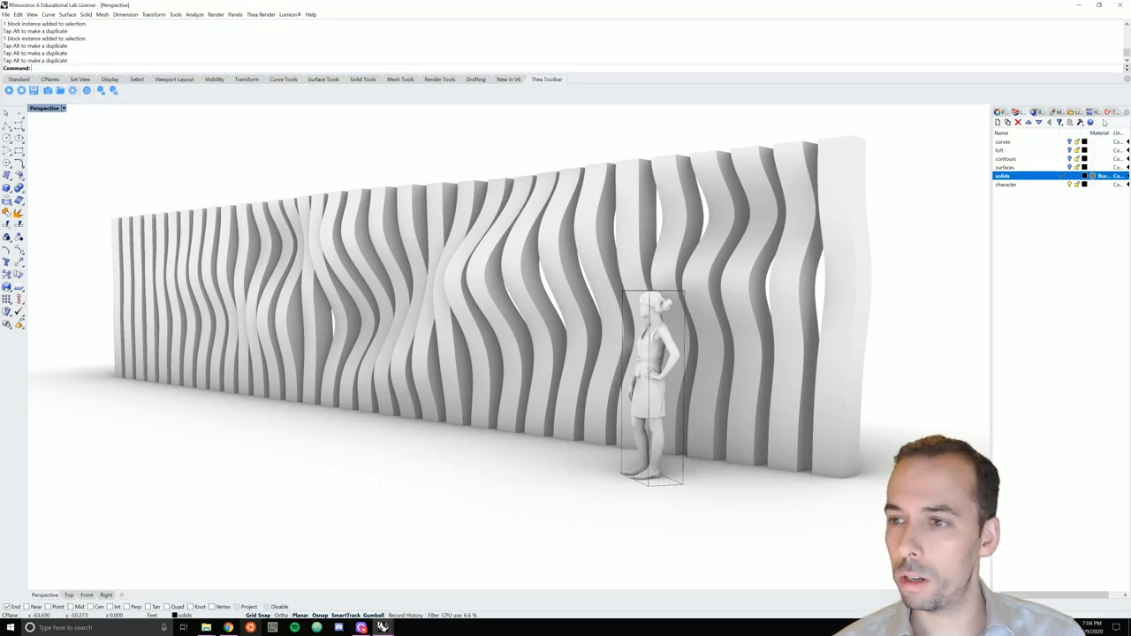
- In the Thea Camera settings sync the render resolution to the Rhino viewport
click(1034, 120)
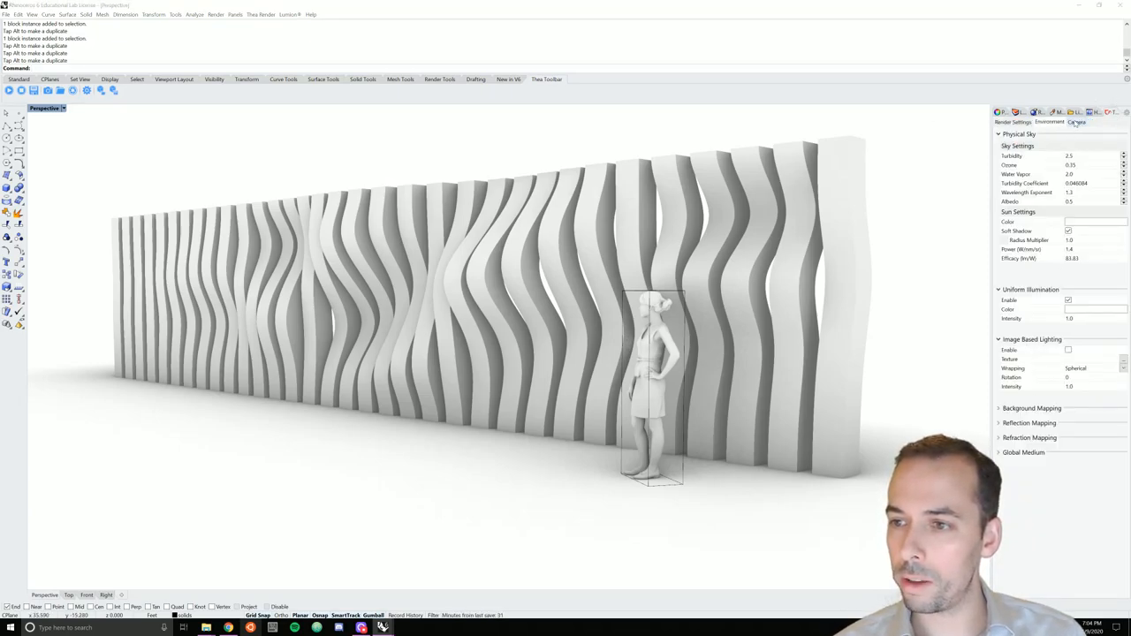
click(1078, 124)
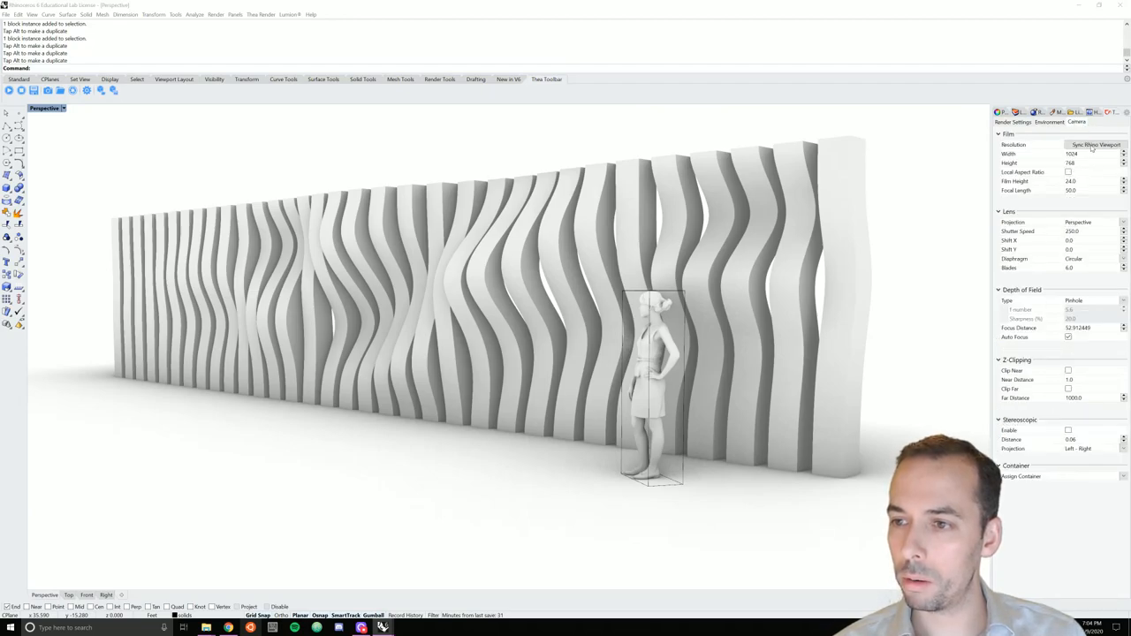
click(1094, 145)
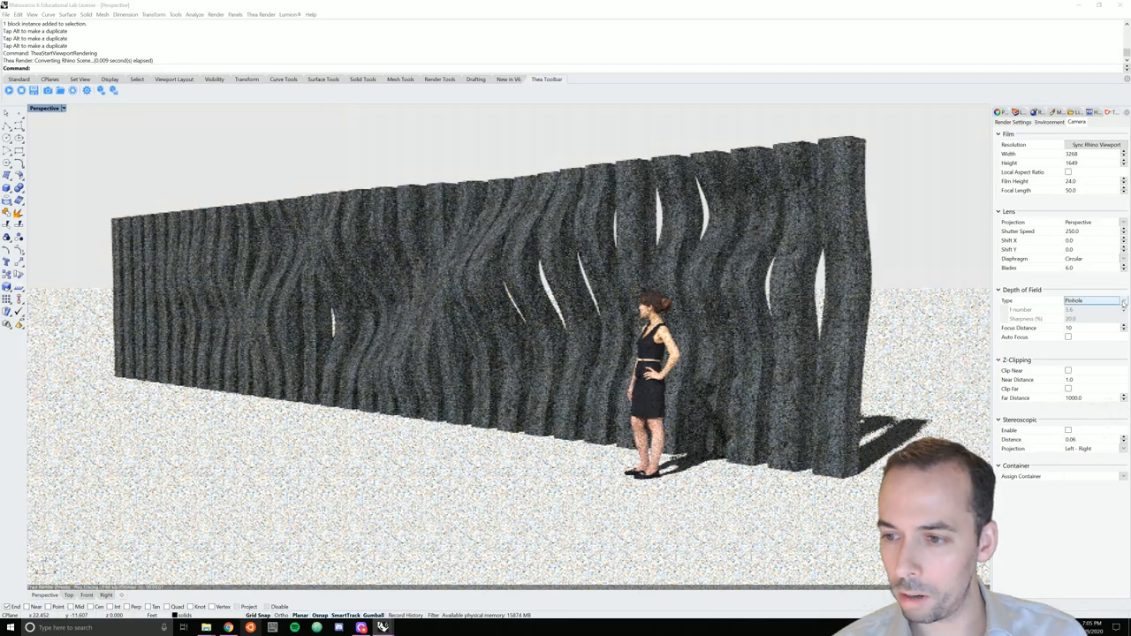
- Set the camera's Depth of Field Type to Sharpness
click(1122, 300)
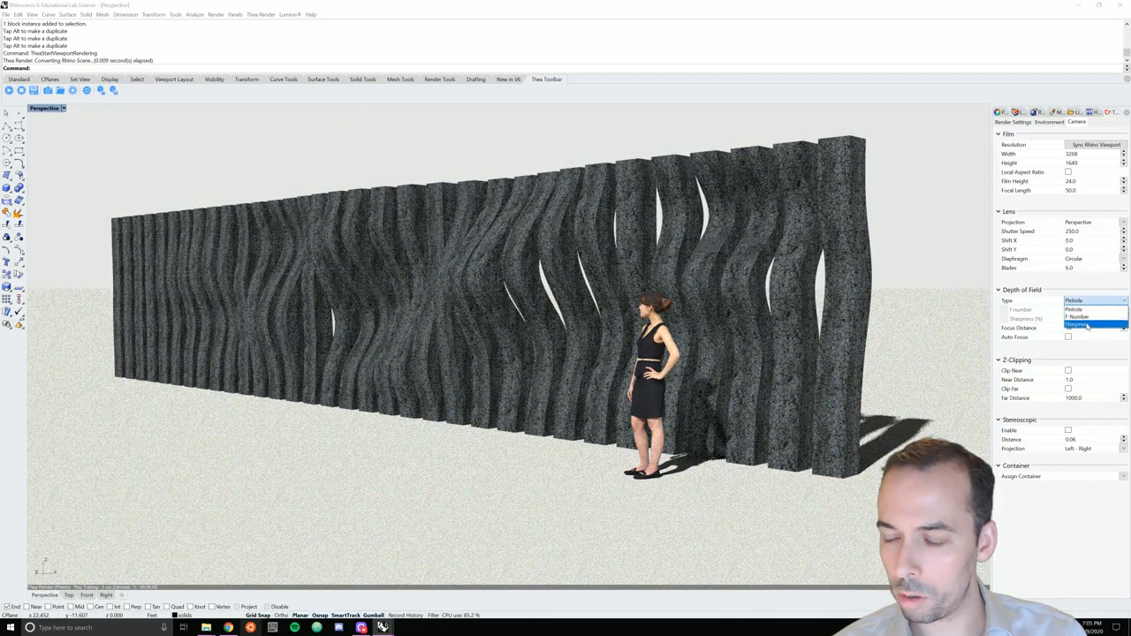
click(1089, 327)
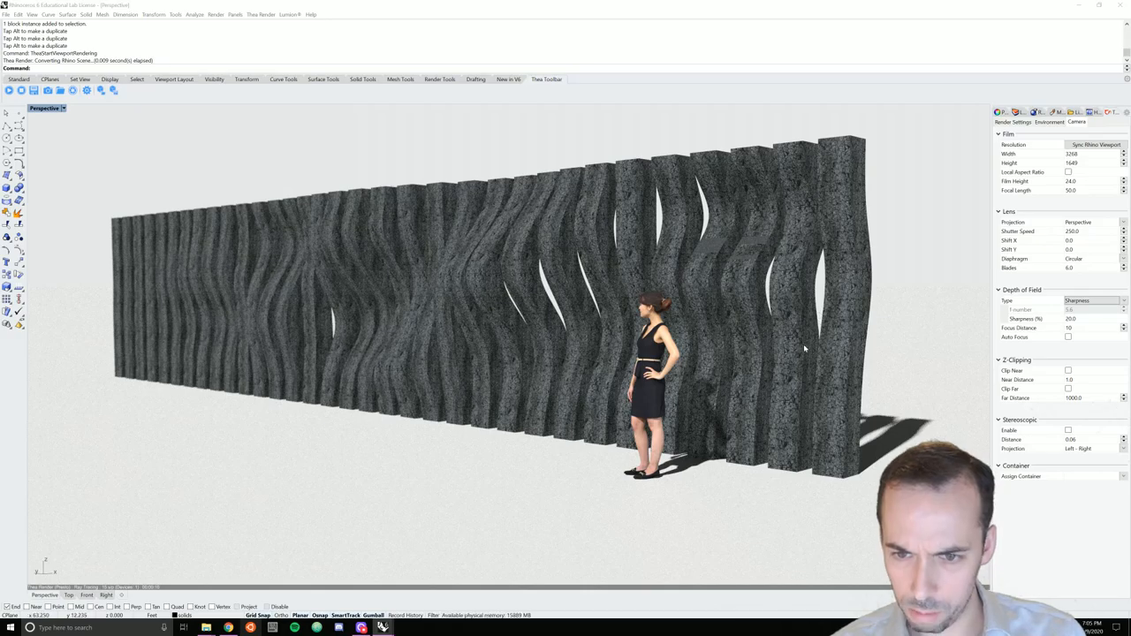
mouse_move(780, 346)
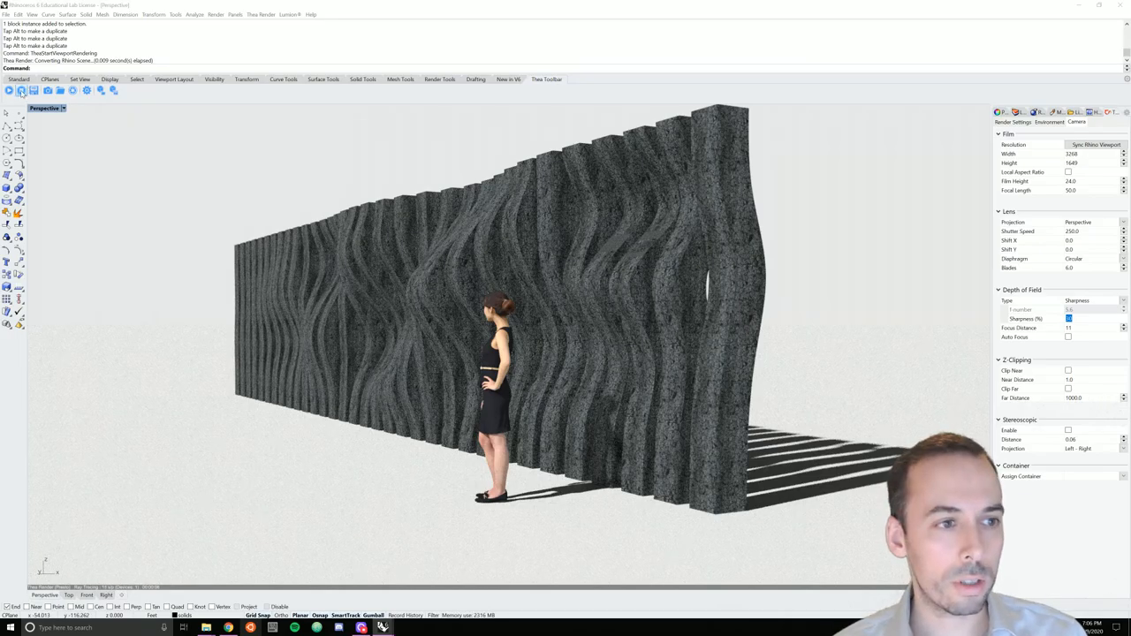
mouse_move(15, 92)
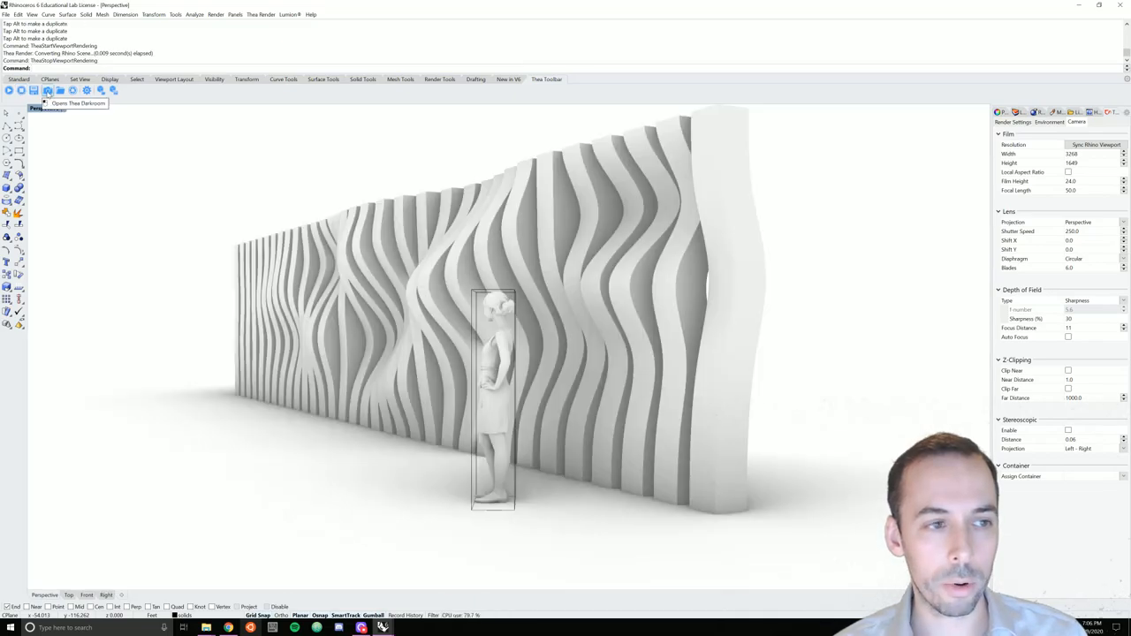
- Send the scene to Thea Darkroom and set tone mapping to Filmic
click(49, 92)
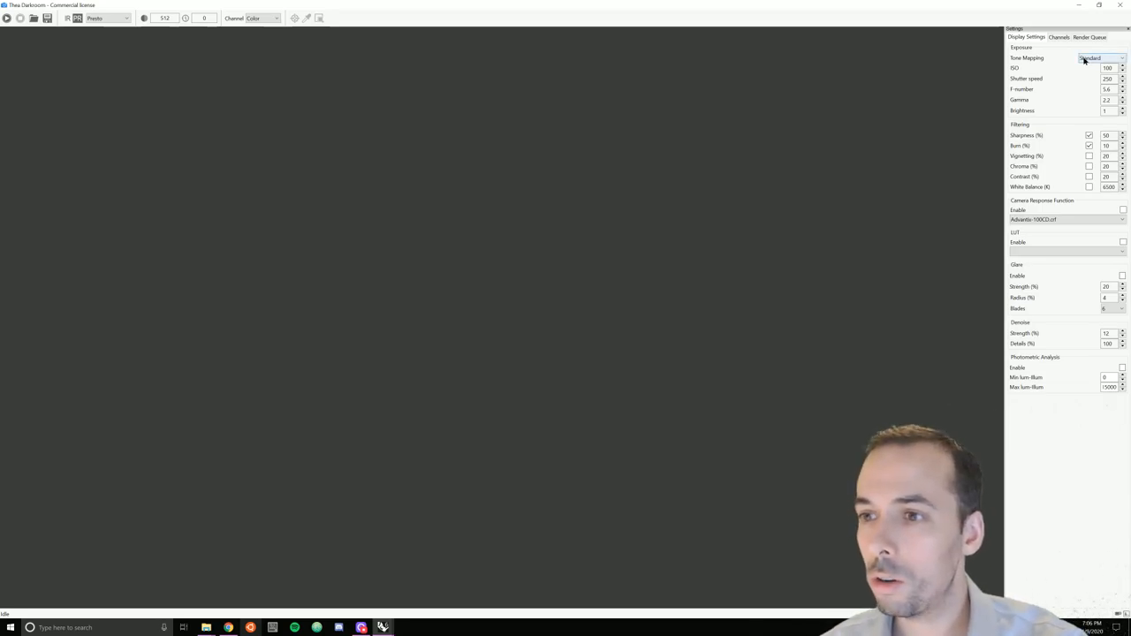
click(1092, 58)
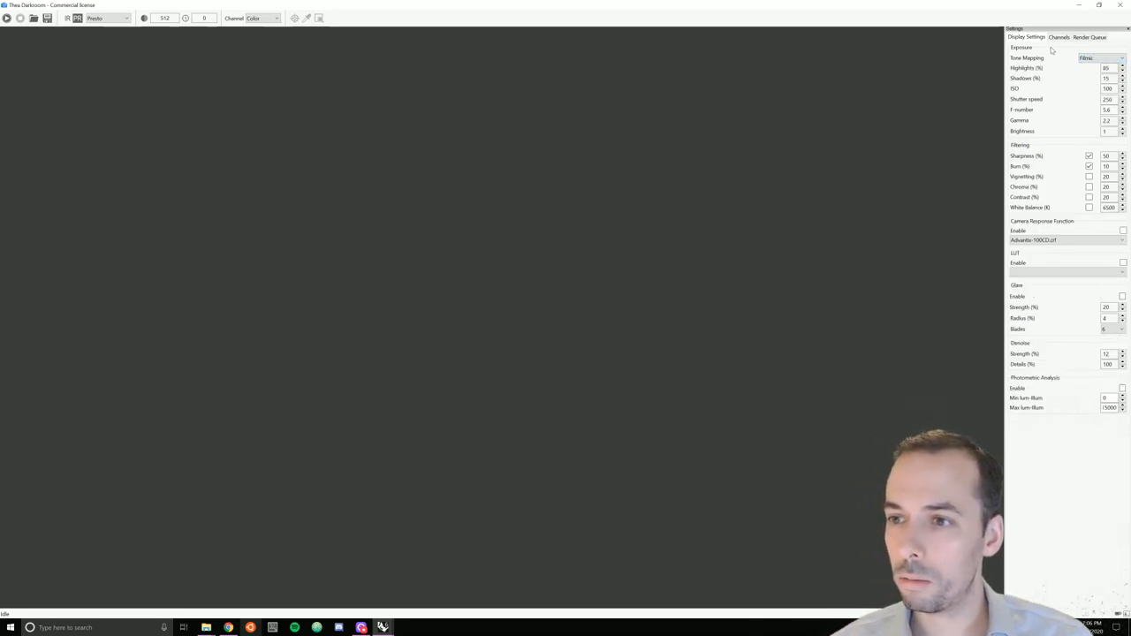
click(1053, 35)
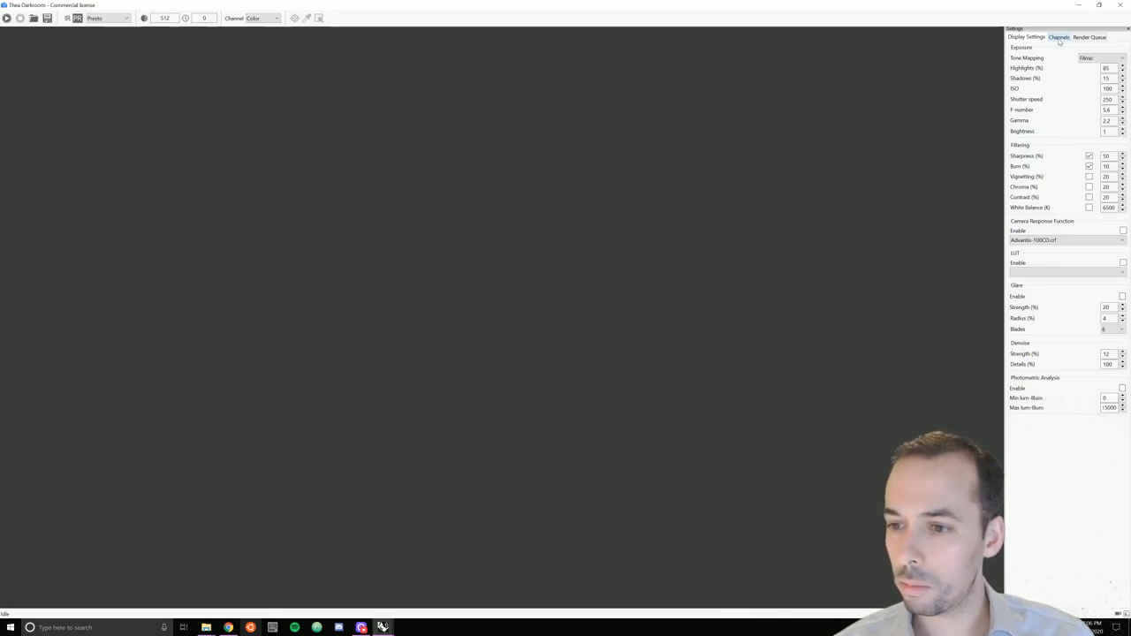
- In the Channels list enable extra render channels
click(1054, 35)
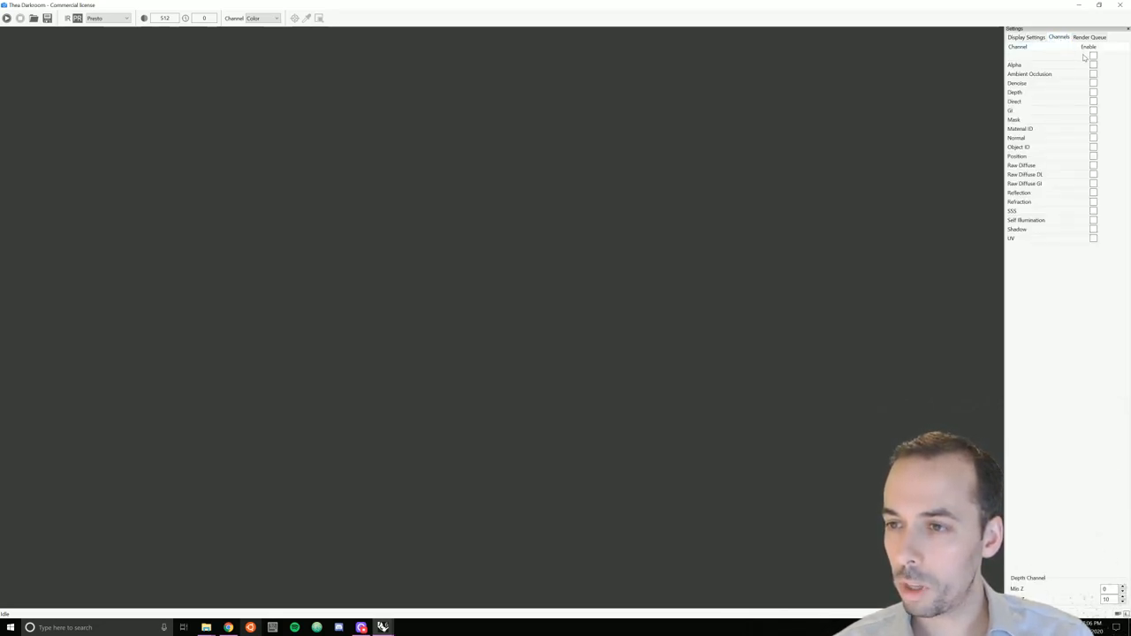
click(1092, 63)
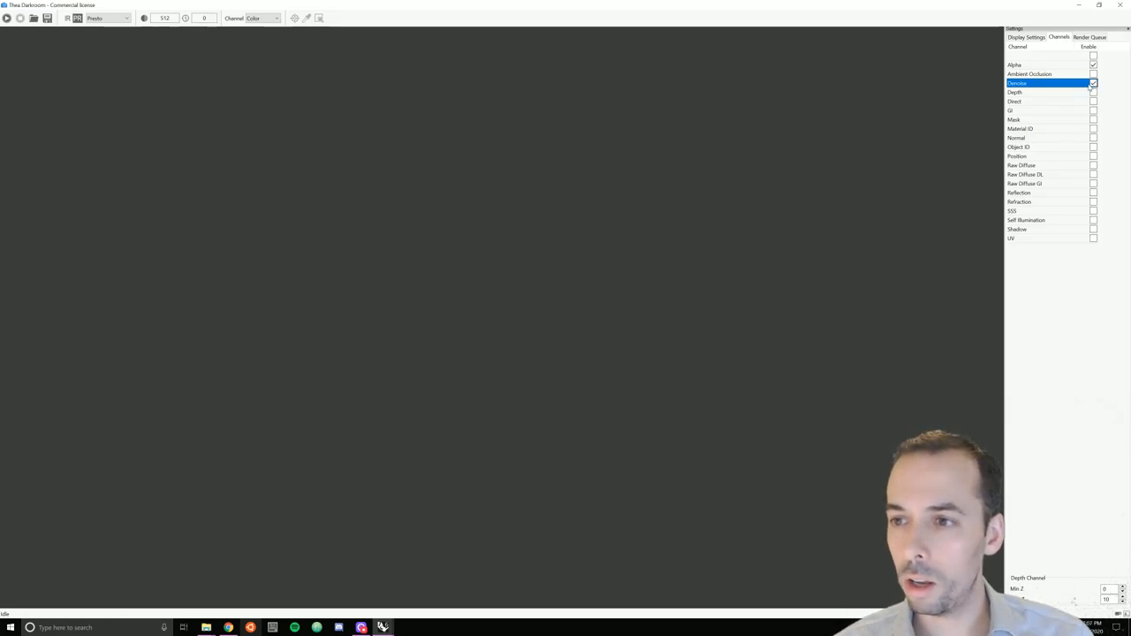
click(1021, 35)
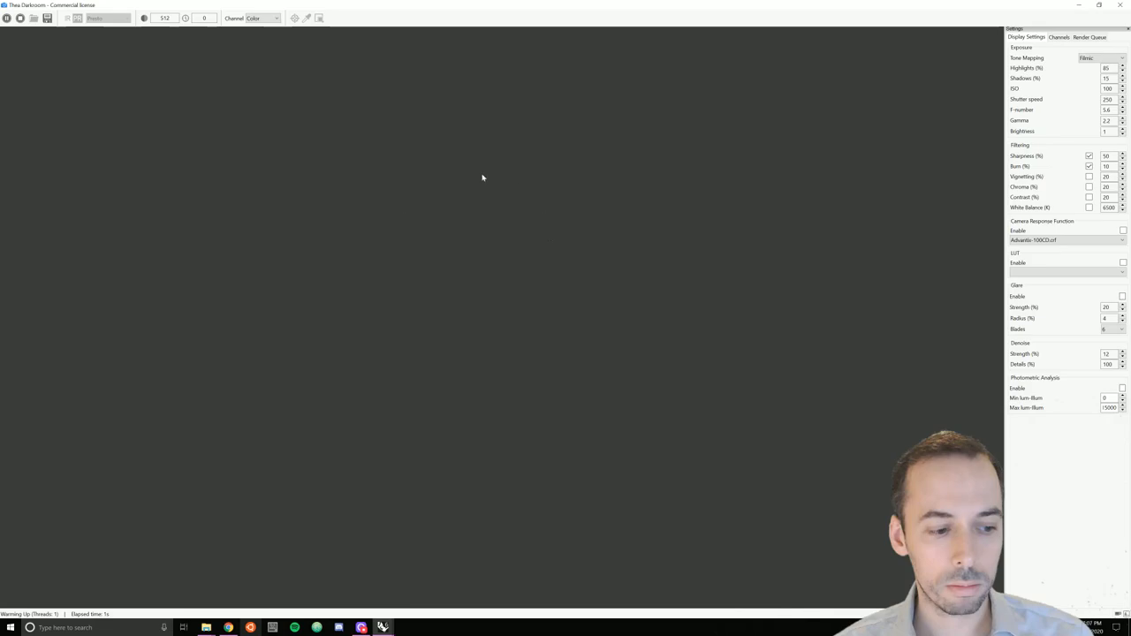
mouse_move(398, 265)
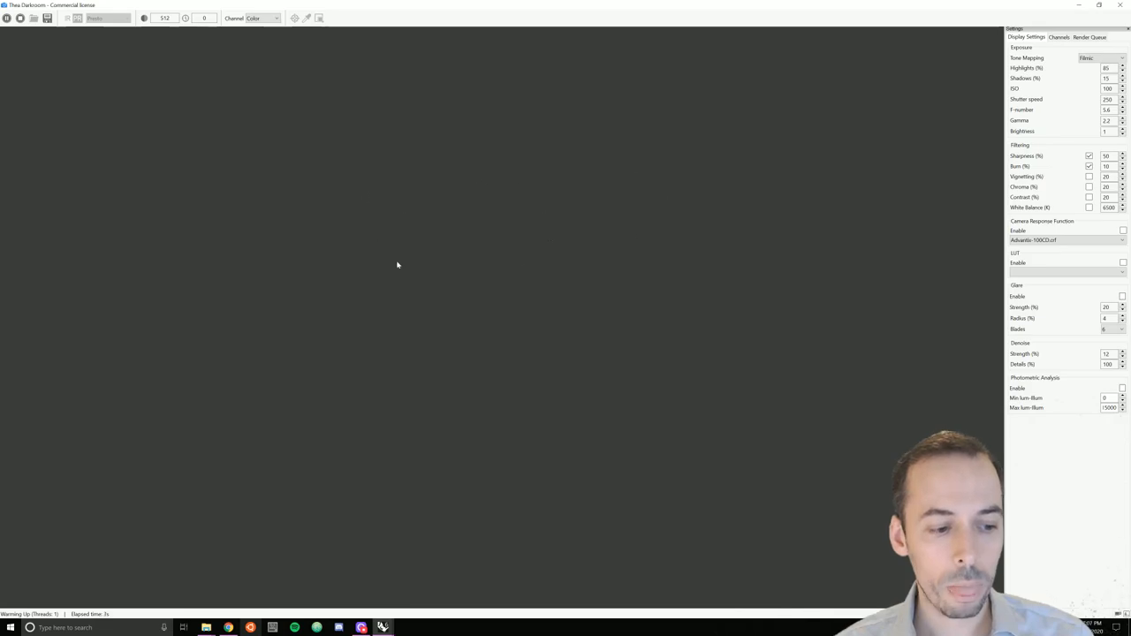
mouse_move(667, 332)
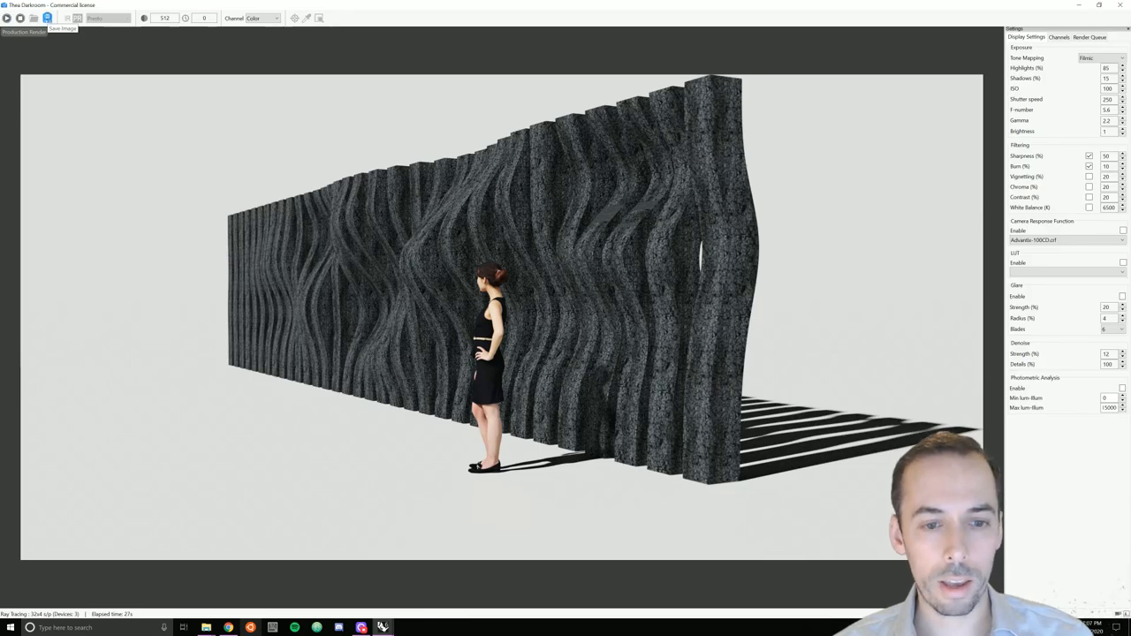
- Save the finished Darkroom render of the wall and figure as a PNG image
click(46, 18)
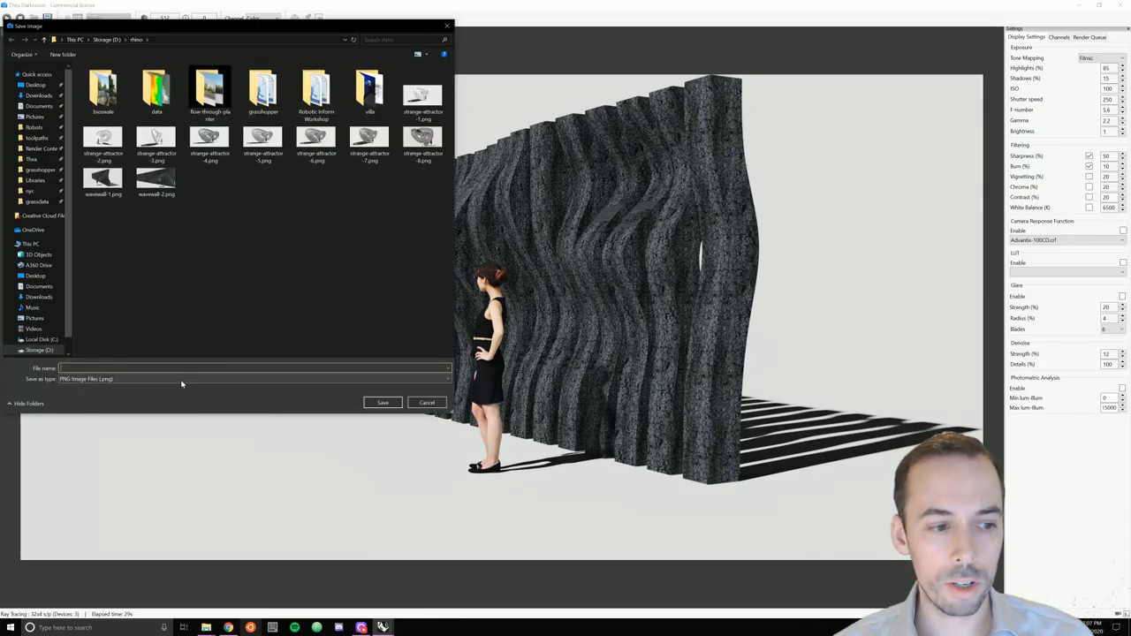